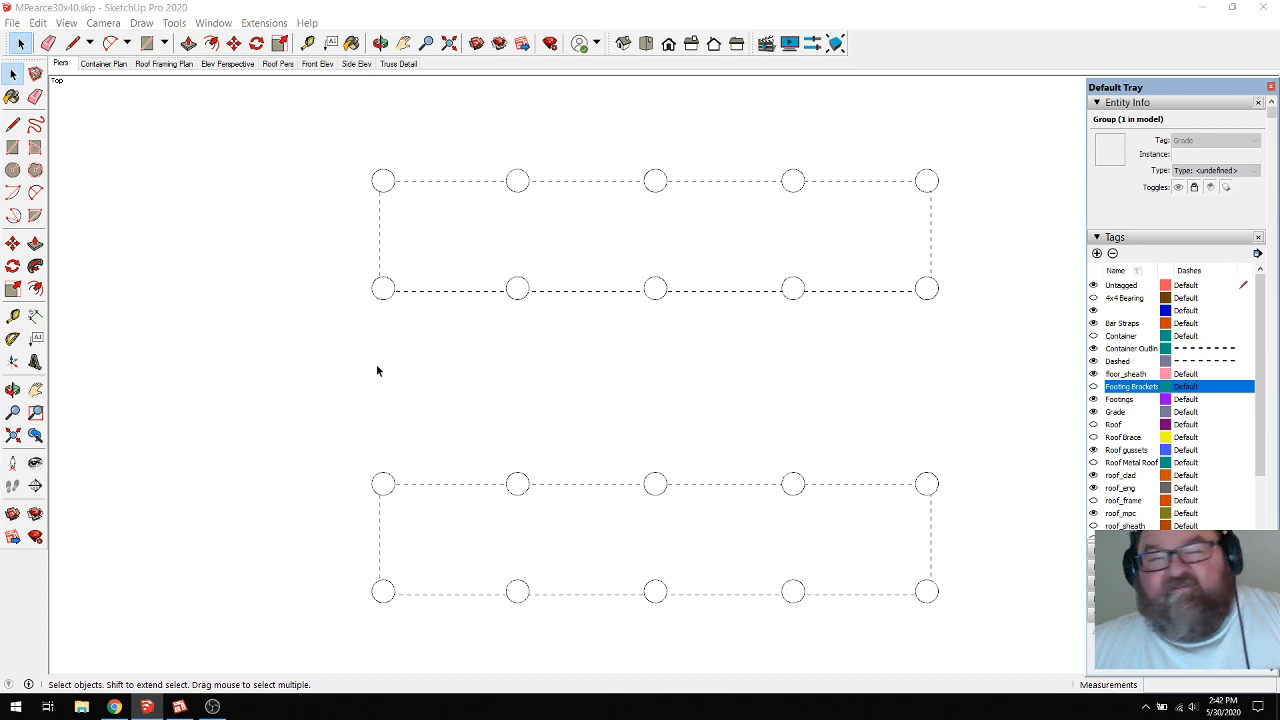
{"action": "mouse_move", "coordinate": [320, 356]}
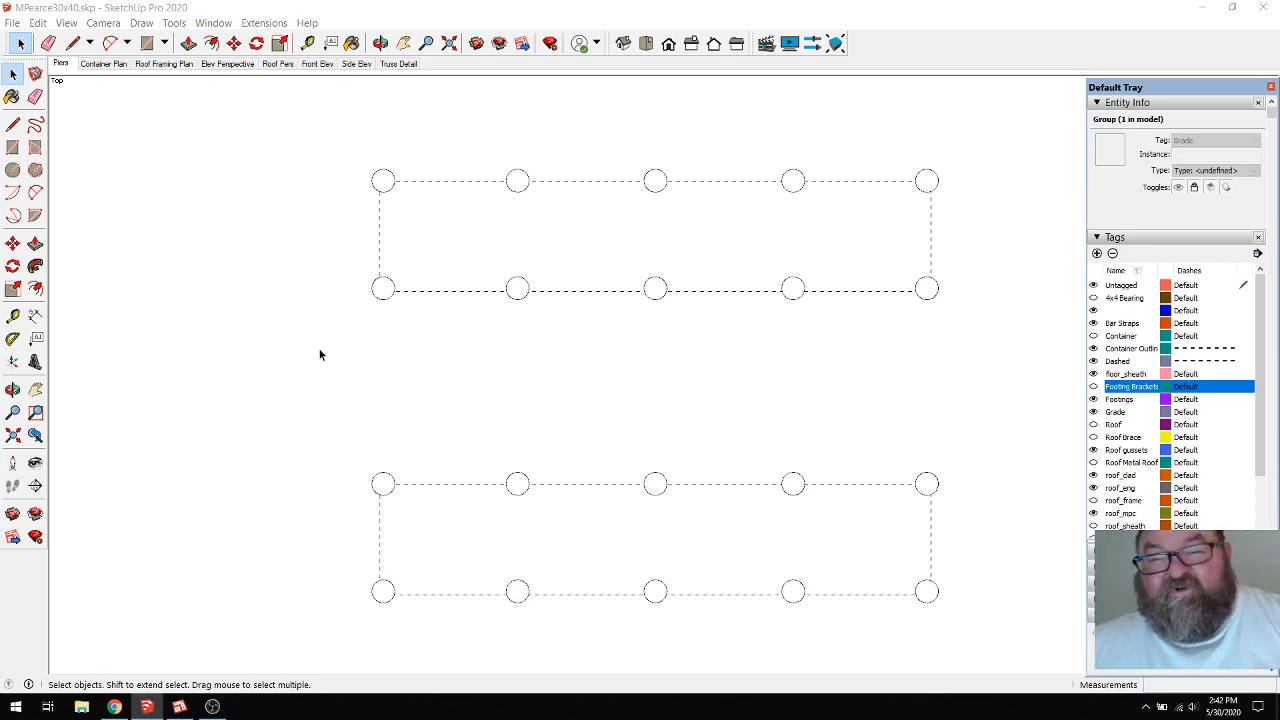
{"action": "mouse_move", "coordinate": [316, 356]}
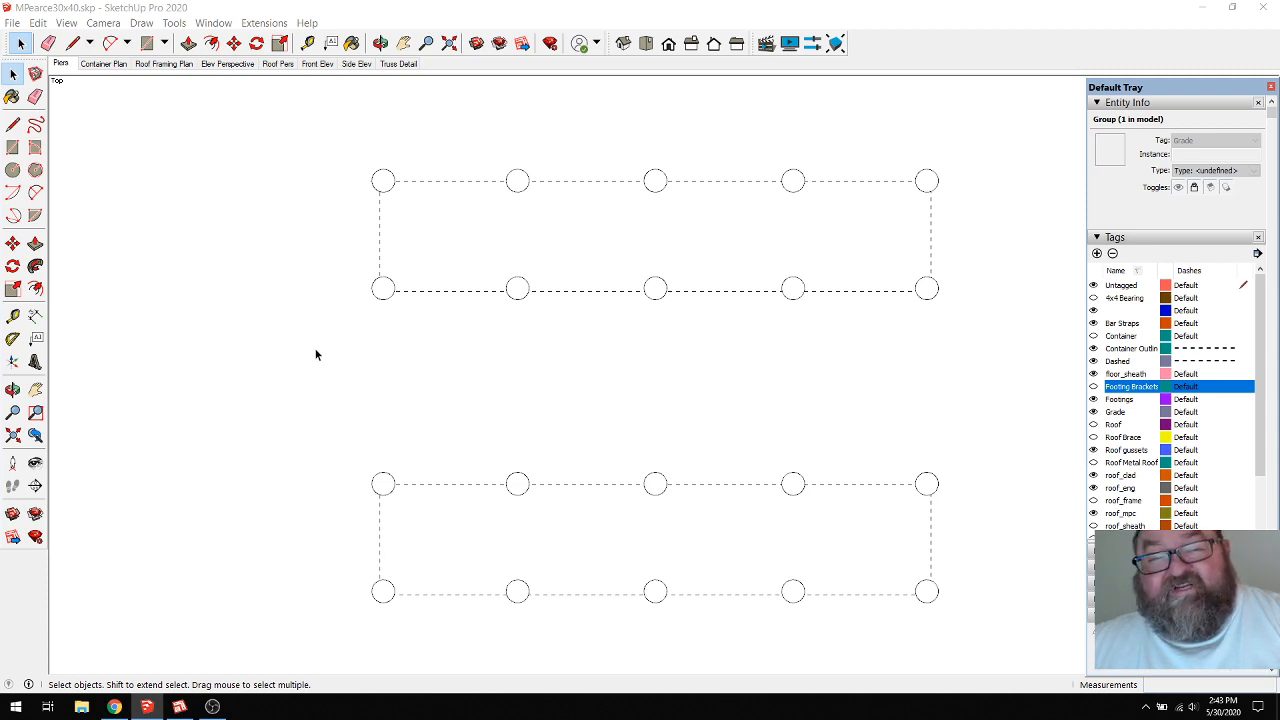
{"action": "mouse_move", "coordinate": [268, 232]}
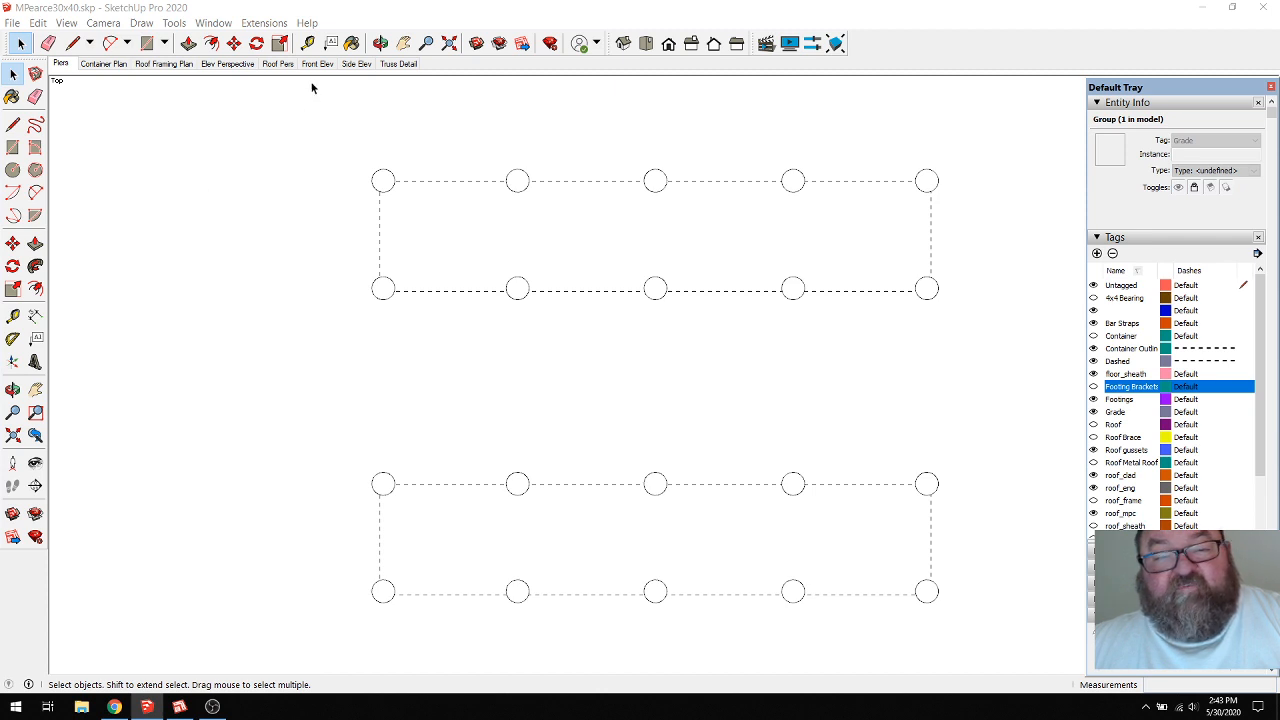
{"action": "mouse_move", "coordinate": [240, 88]}
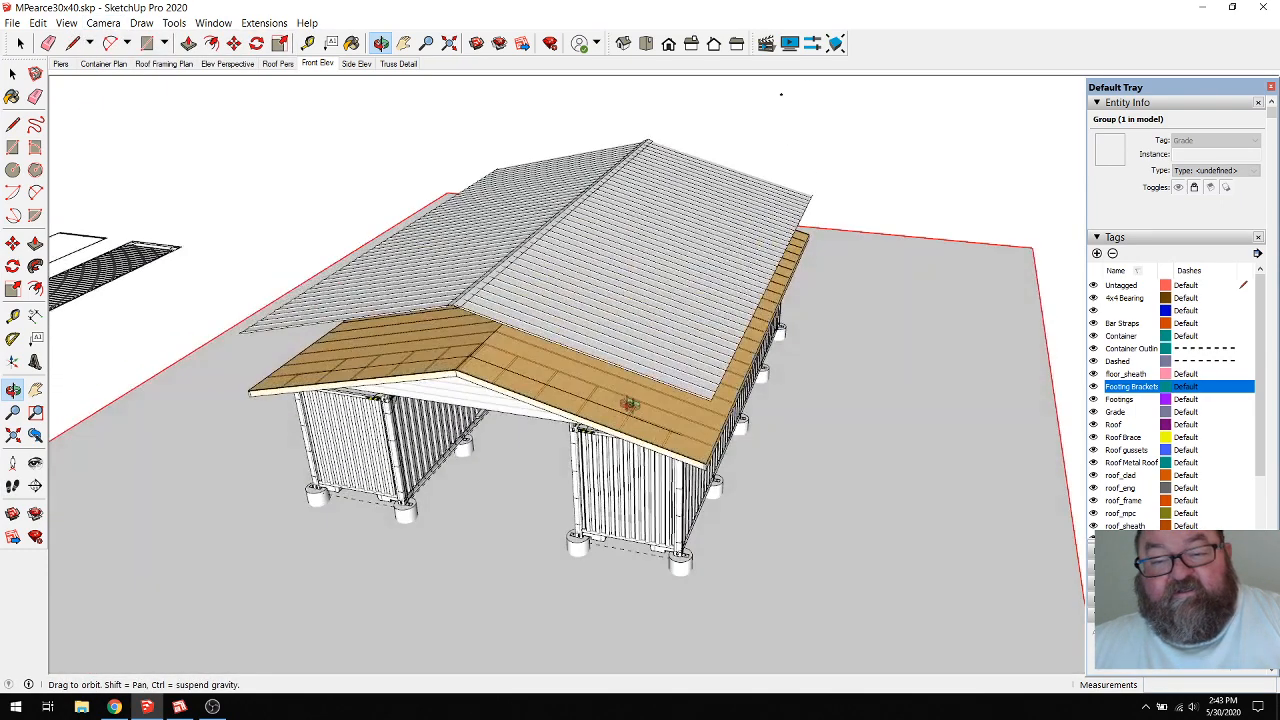
Orbit and zoom onto the lumber rim boards and brackets along the container's top edge
{"action": "left_click_drag", "start_coordinate": [630, 400], "coordinate": [660, 310]}
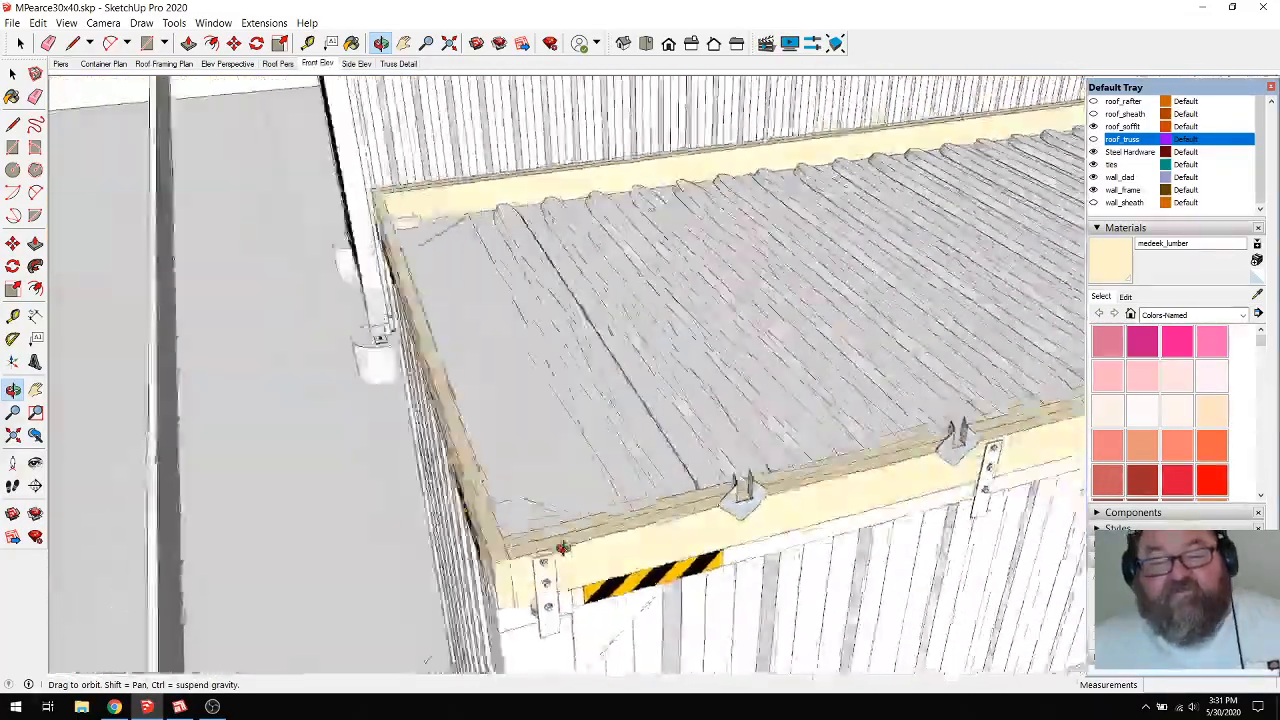
{"action": "left_click_drag", "start_coordinate": [560, 548], "coordinate": [358, 430]}
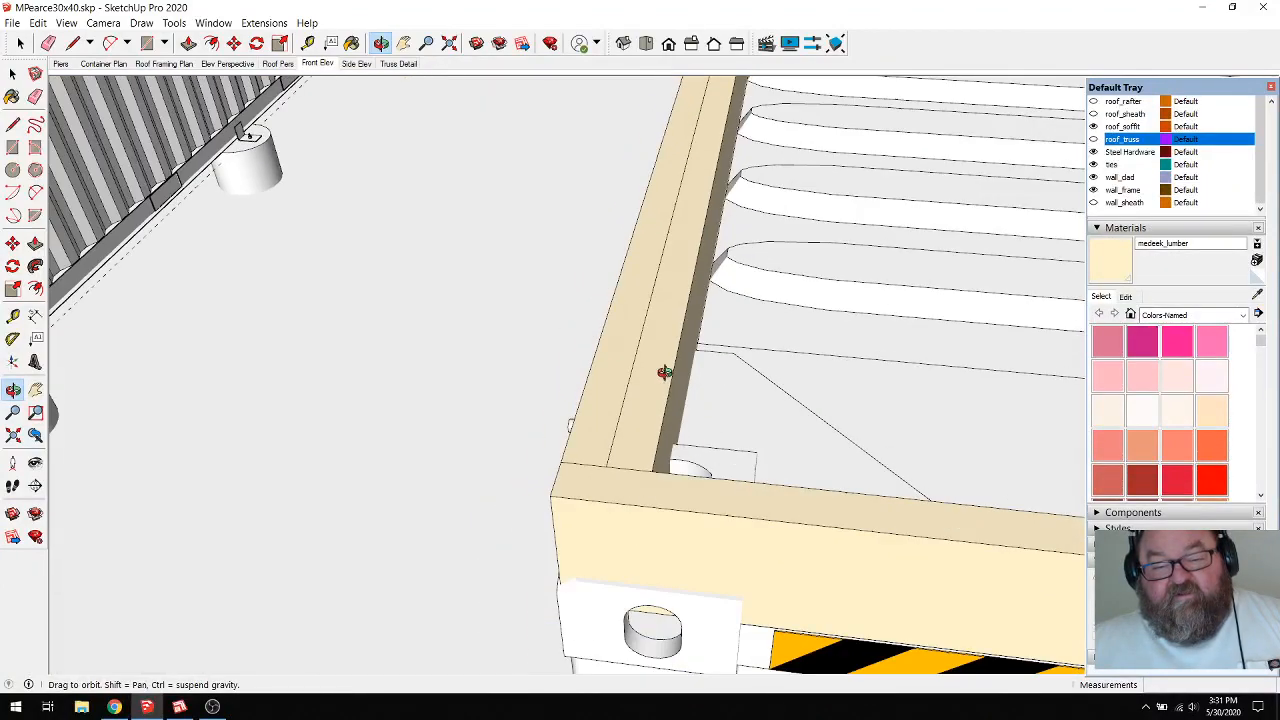
{"action": "left_click", "coordinate": [12, 76]}
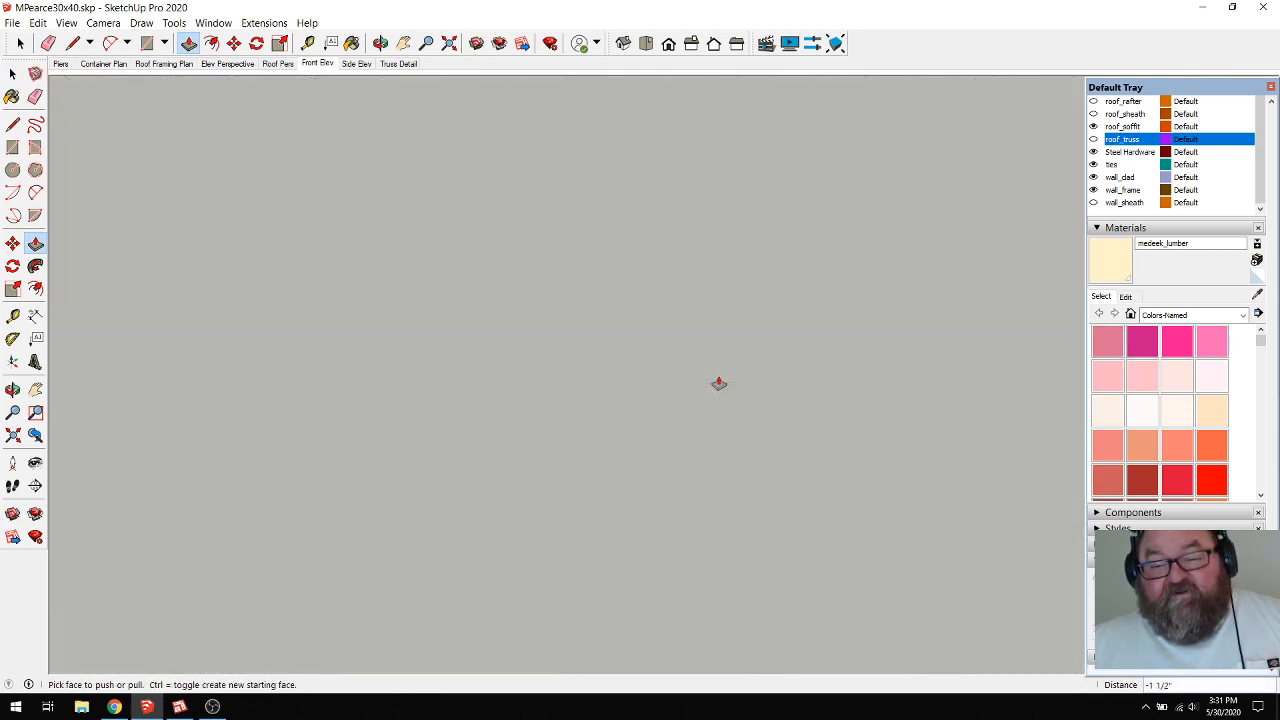
Pick the end face of the lumber board to extend it with Push/Pull
{"action": "left_click", "coordinate": [12, 78]}
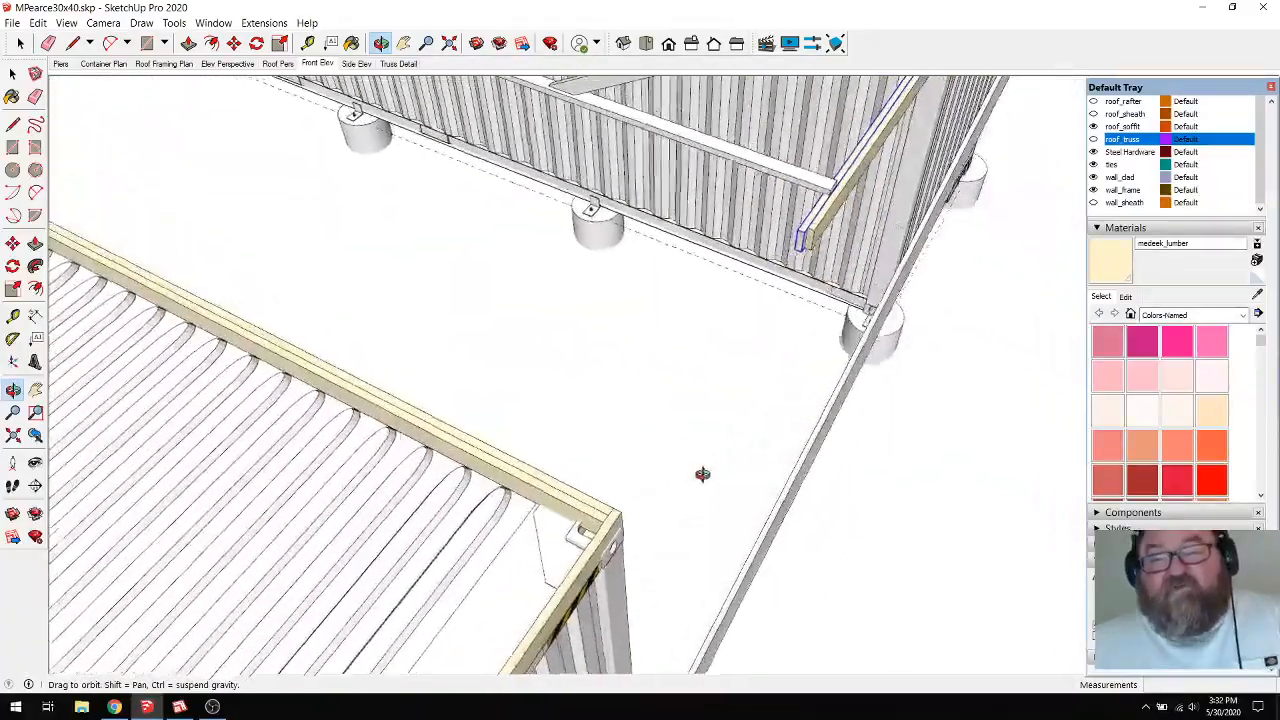
Pull the lumber board's end across the gap until it meets the roof framing corner
{"action": "left_click_drag", "start_coordinate": [704, 476], "coordinate": [660, 290]}
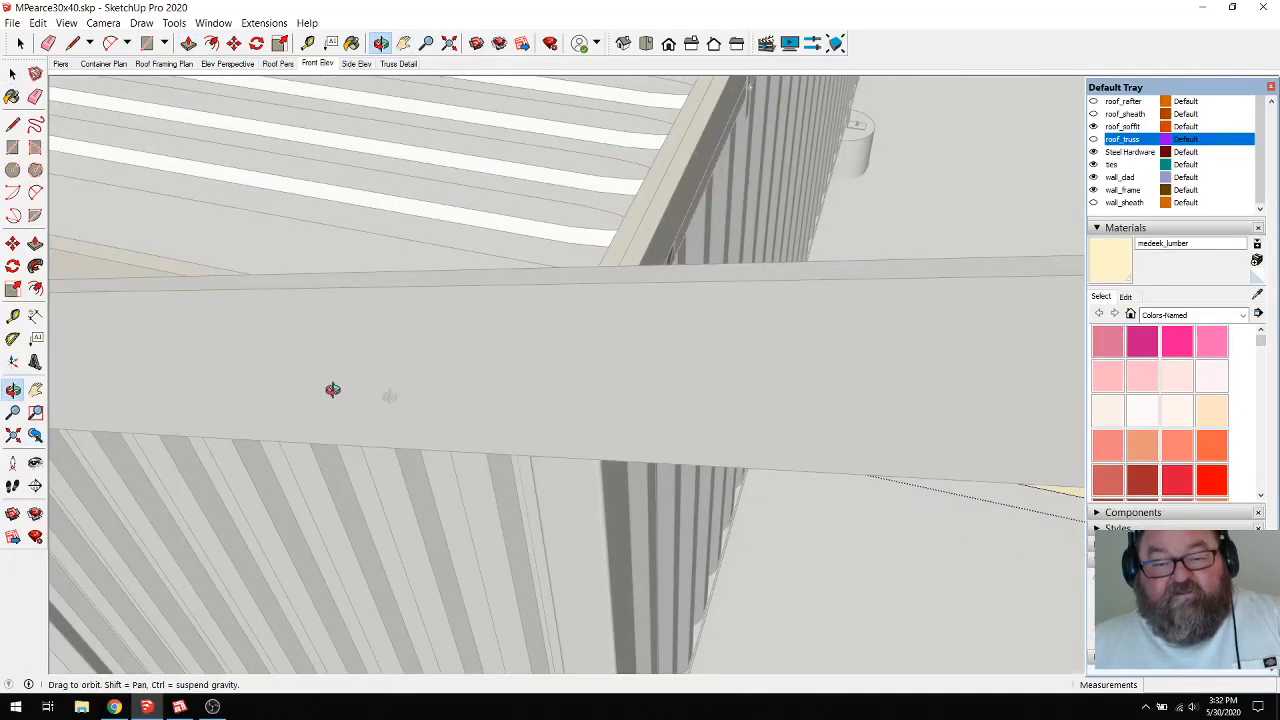
{"action": "left_click_drag", "start_coordinate": [332, 390], "coordinate": [484, 264]}
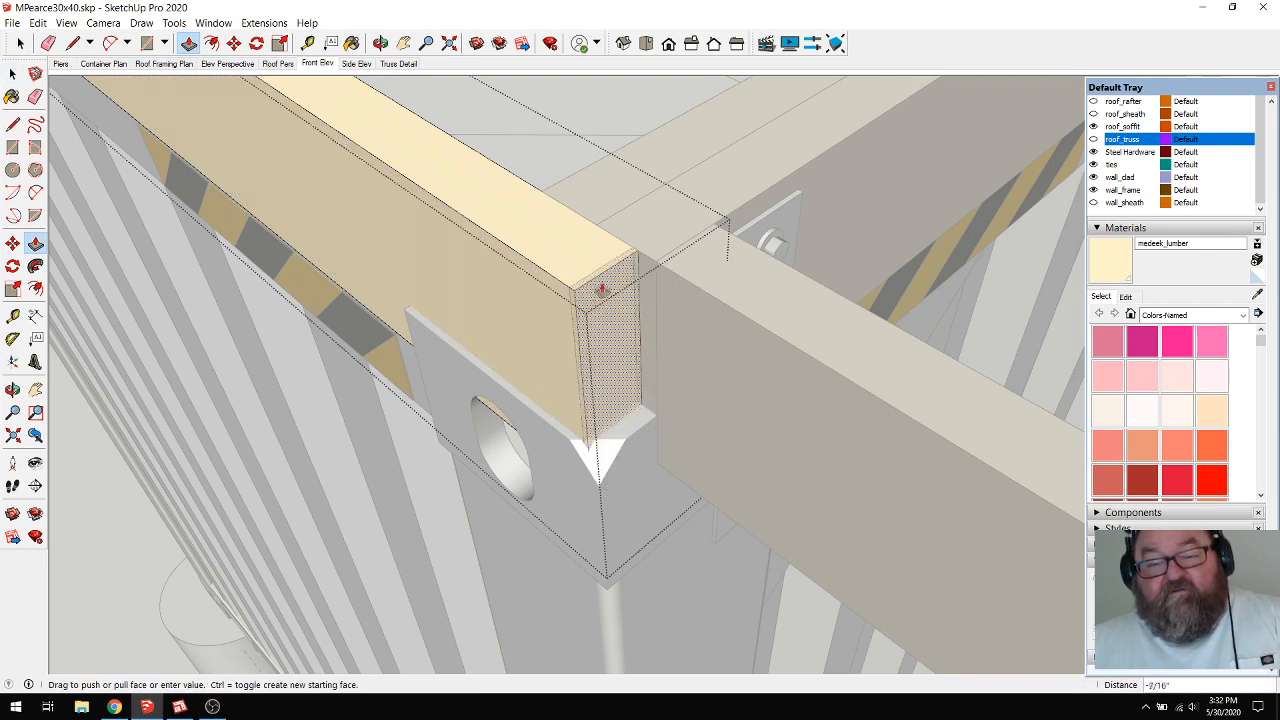
{"action": "left_click_drag", "start_coordinate": [604, 288], "coordinate": [536, 250]}
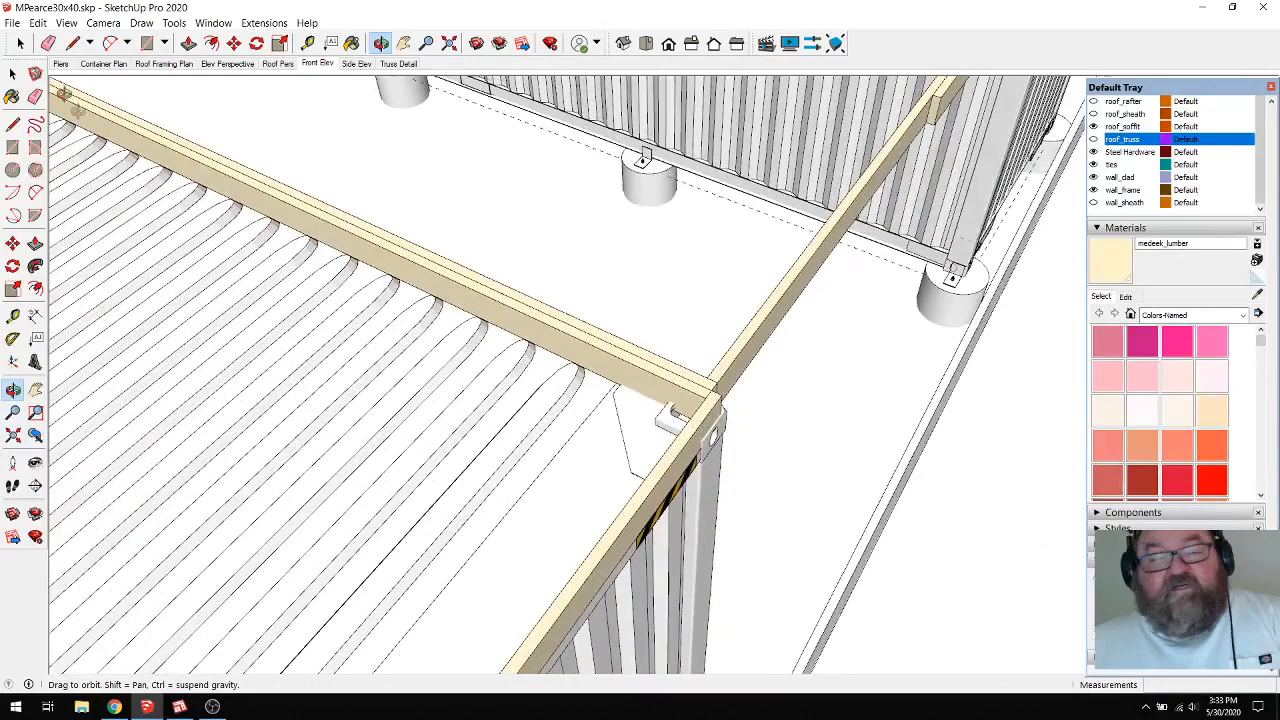
{"action": "left_click", "coordinate": [12, 80]}
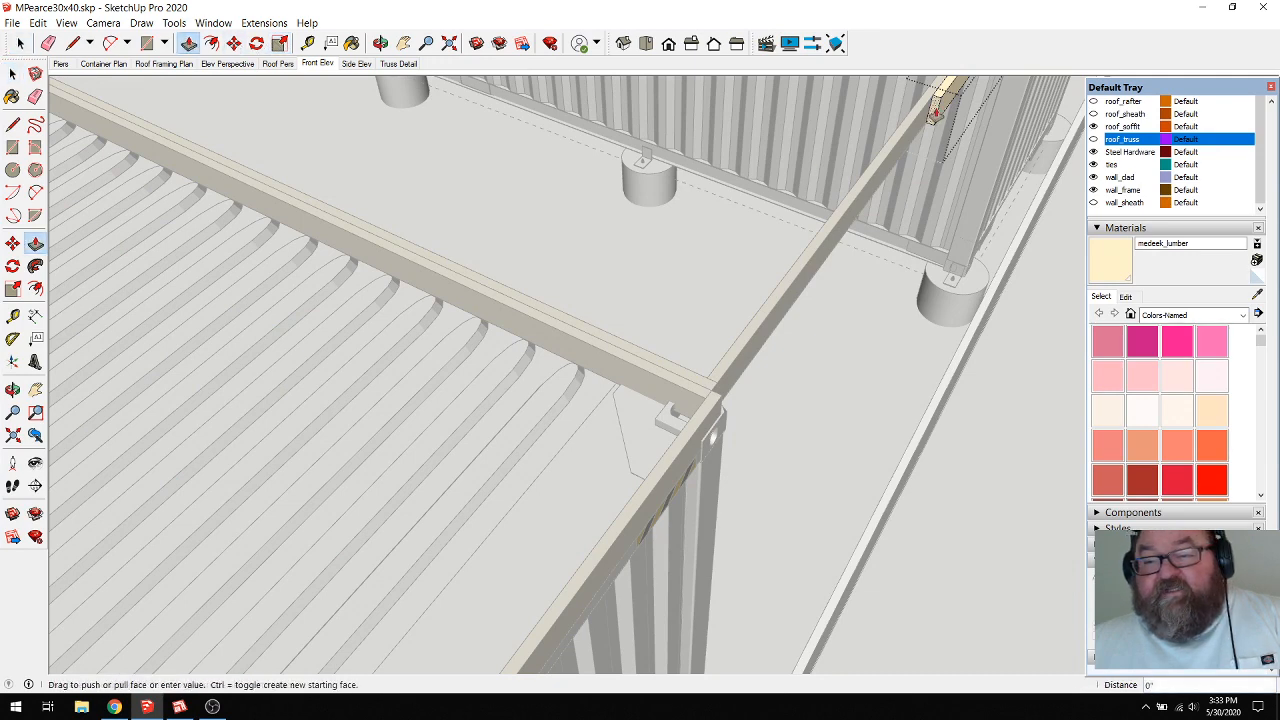
{"action": "left_click_drag", "start_coordinate": [936, 110], "coordinate": [716, 400]}
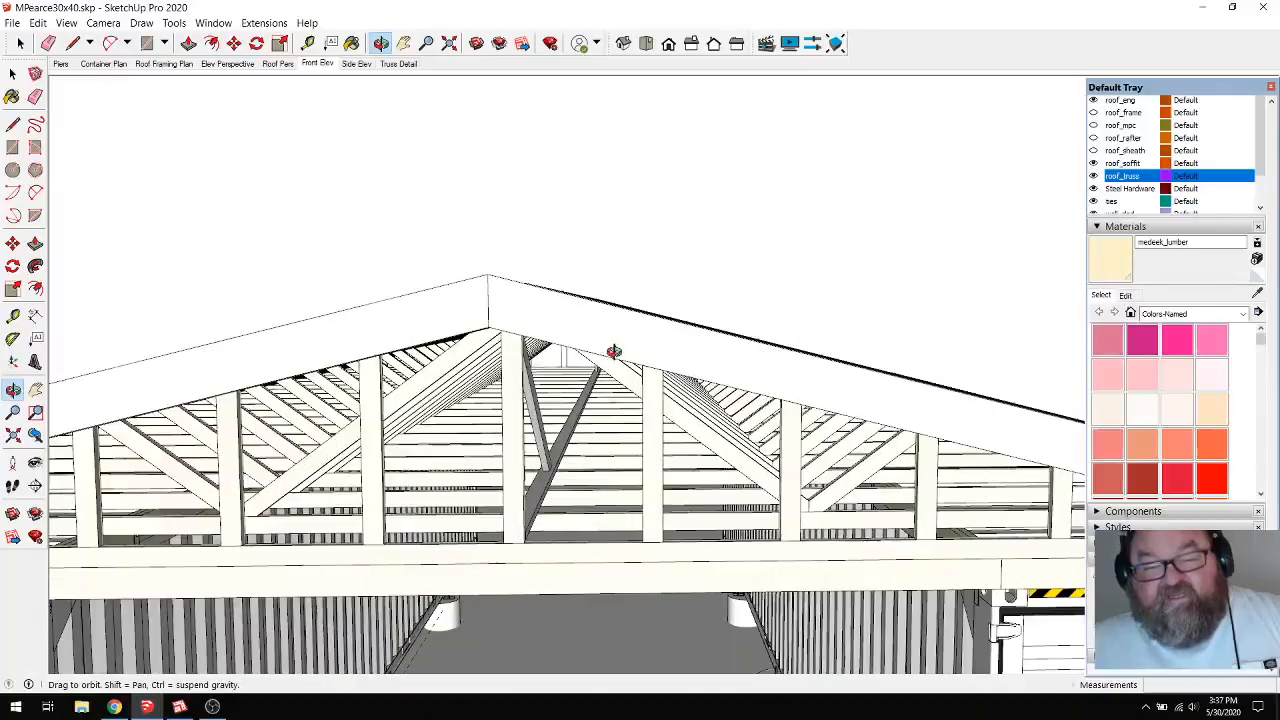
Orbit up under the gable truss and along the truss interior to view the webs and brace
{"action": "left_click_drag", "start_coordinate": [612, 352], "coordinate": [560, 488]}
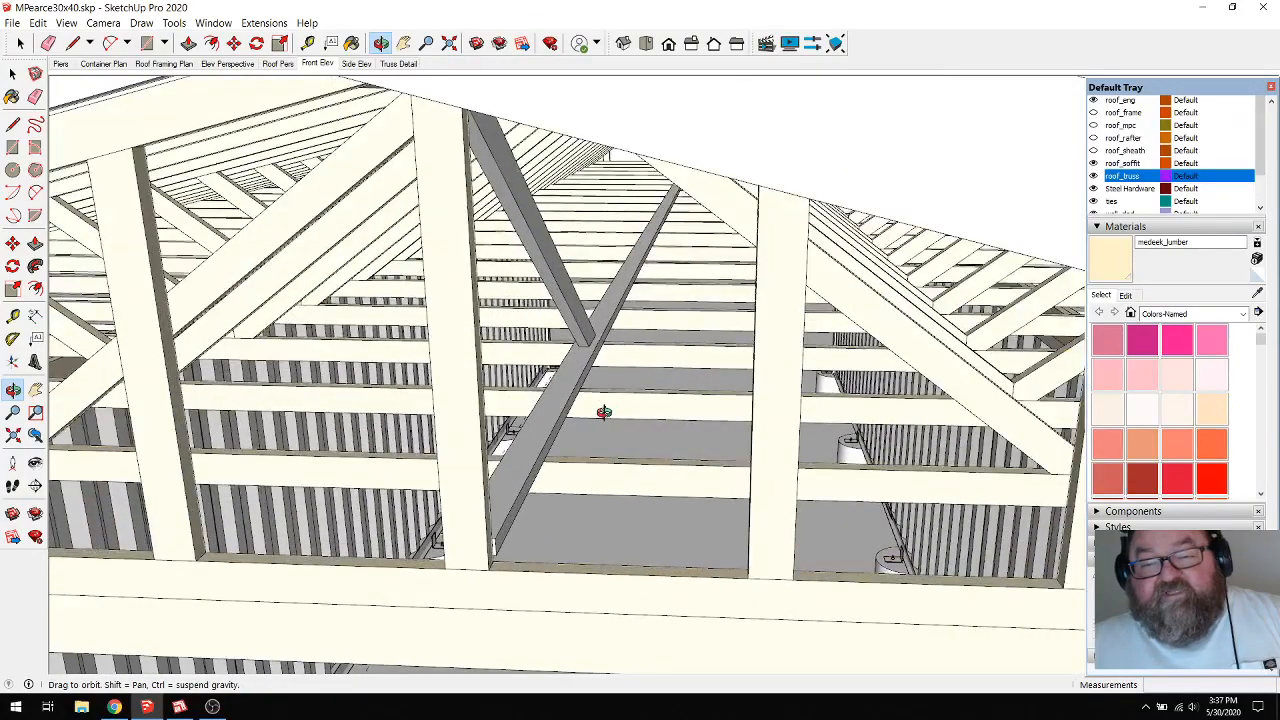
{"action": "left_click_drag", "start_coordinate": [604, 412], "coordinate": [520, 448]}
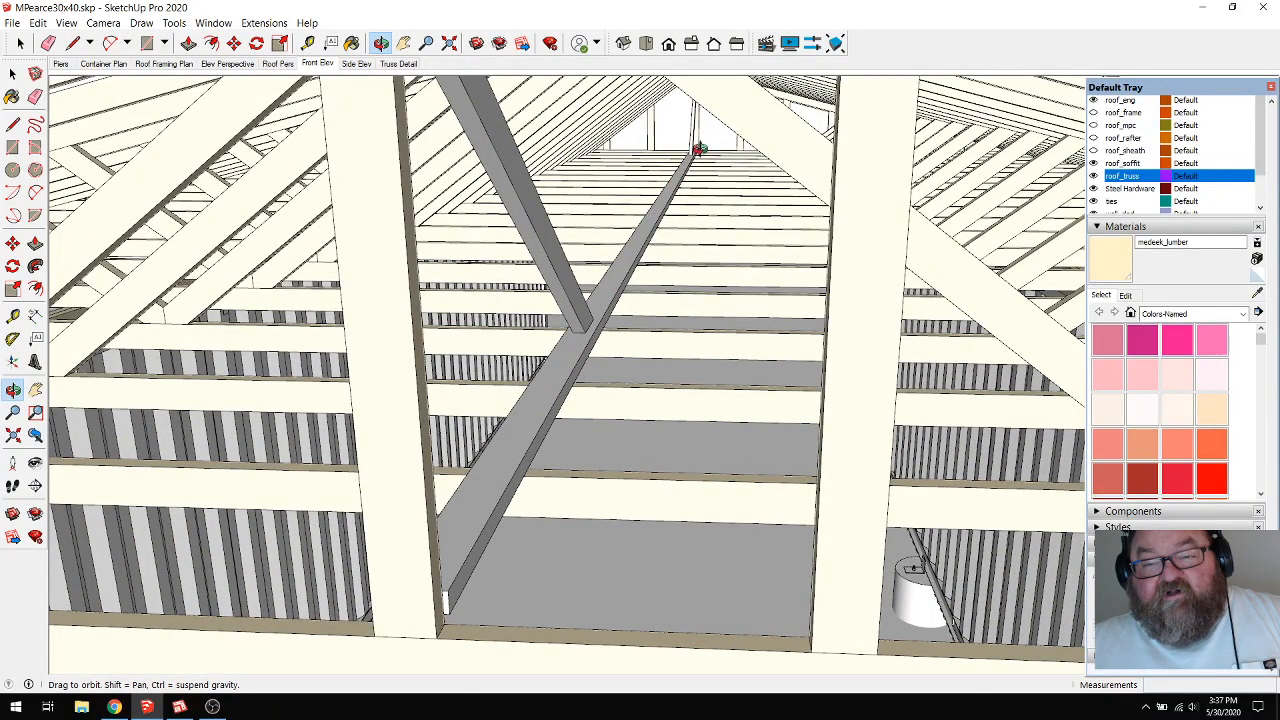
{"action": "left_click_drag", "start_coordinate": [700, 150], "coordinate": [536, 476]}
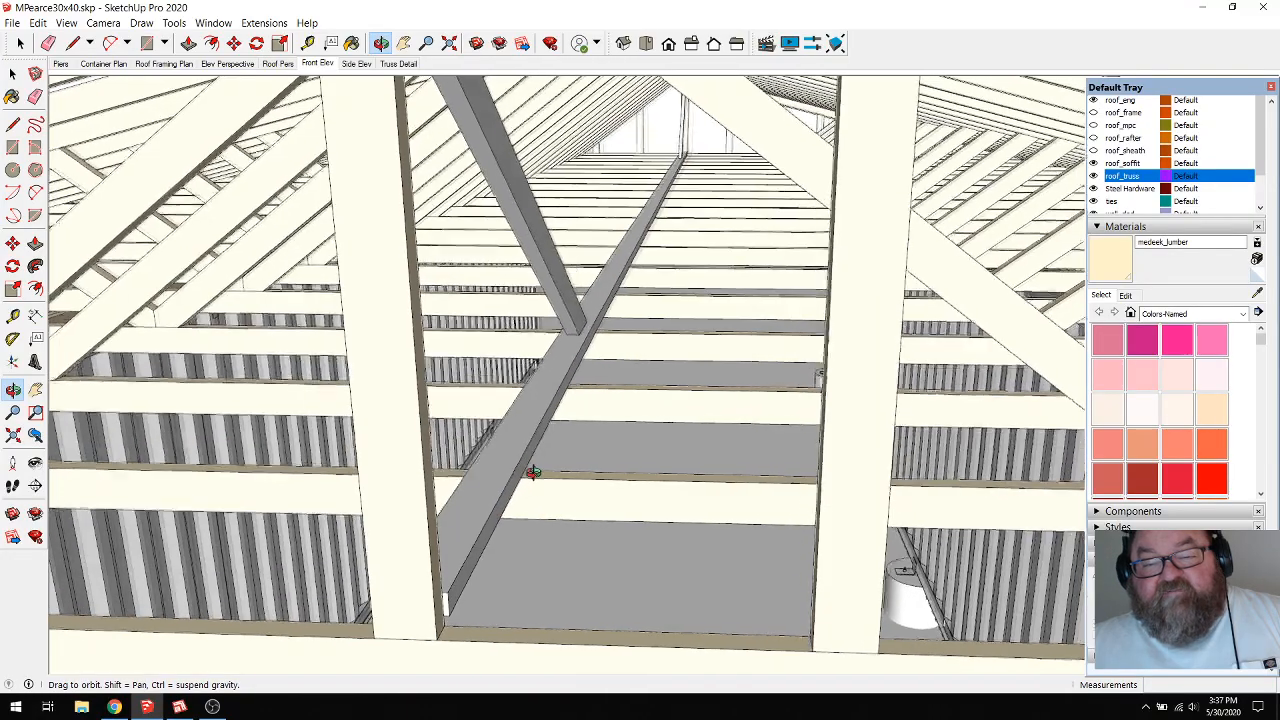
{"action": "left_click_drag", "start_coordinate": [536, 476], "coordinate": [476, 508]}
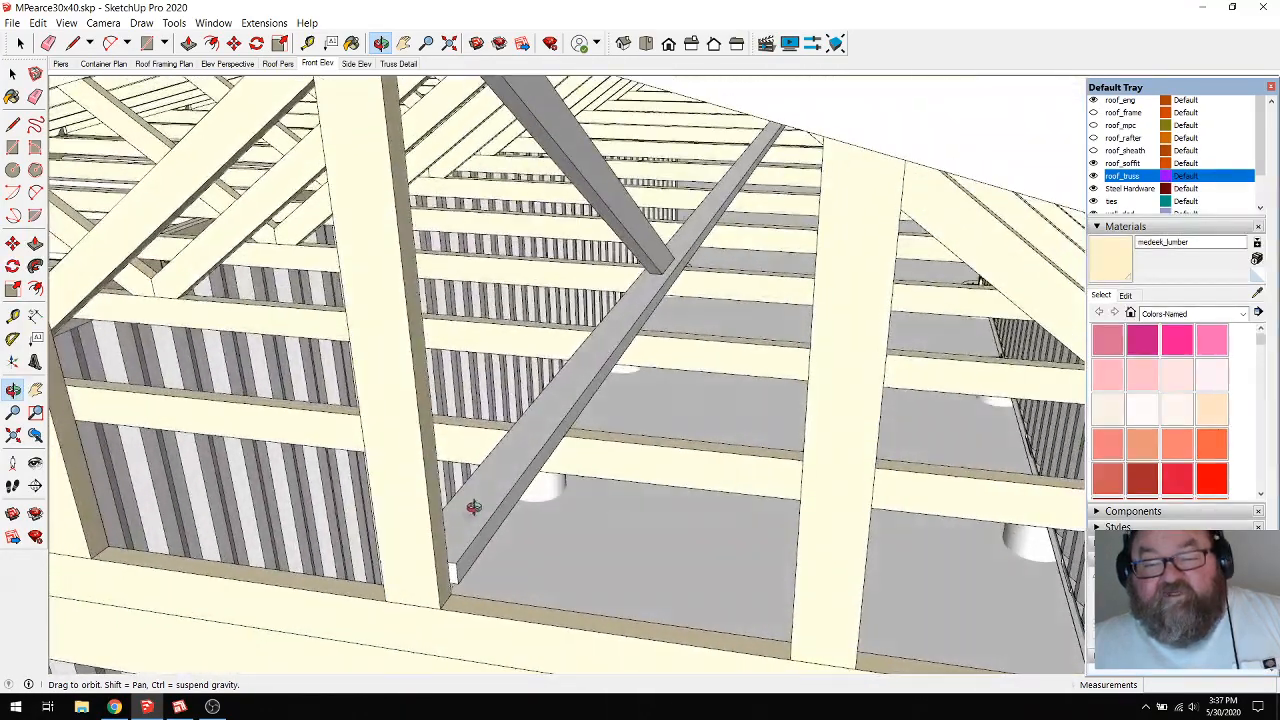
{"action": "left_click_drag", "start_coordinate": [474, 508], "coordinate": [596, 368]}
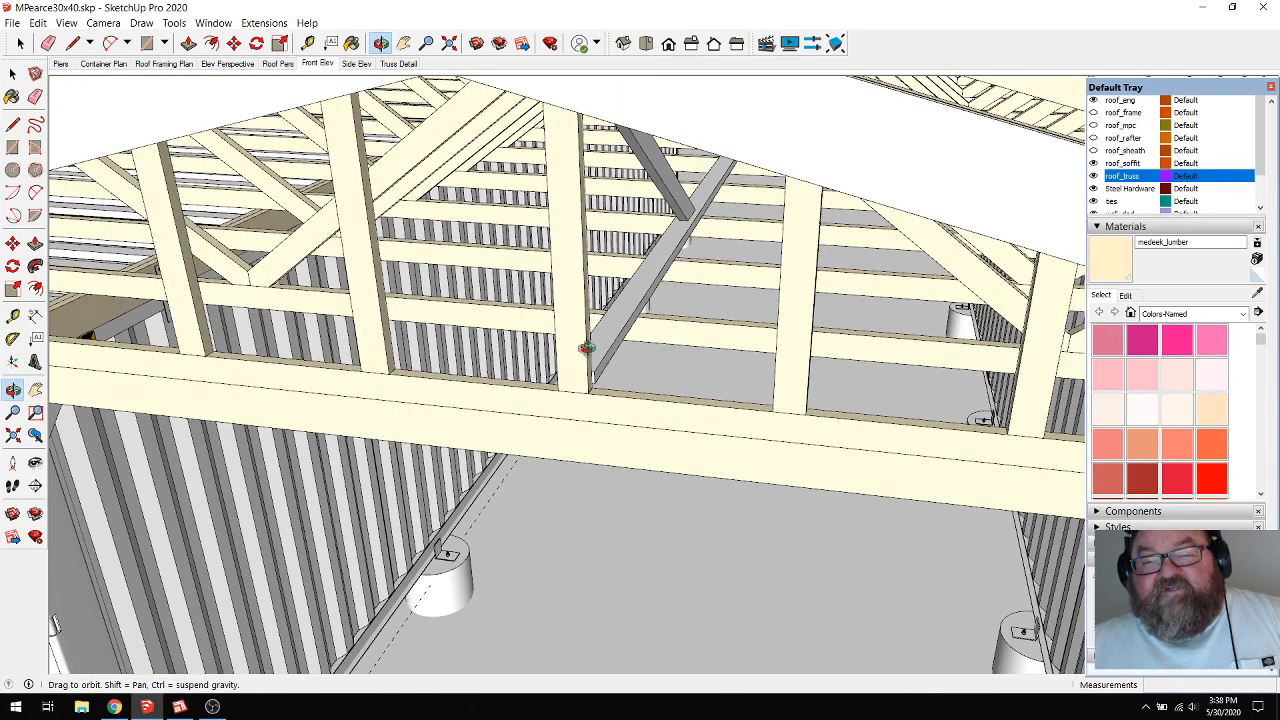
{"action": "mouse_move", "coordinate": [676, 268]}
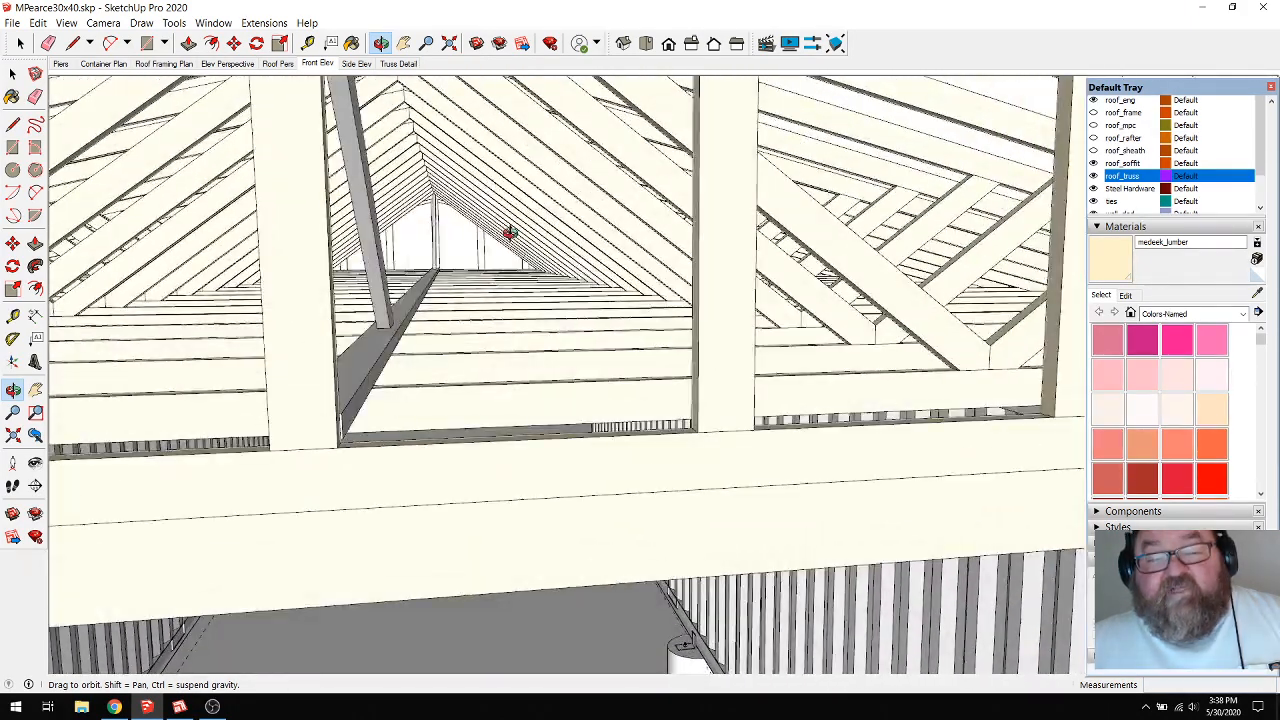
Orbit back to the gable face and beneath the trusses to look up at the webs and beam
{"action": "left_click_drag", "start_coordinate": [504, 236], "coordinate": [484, 292]}
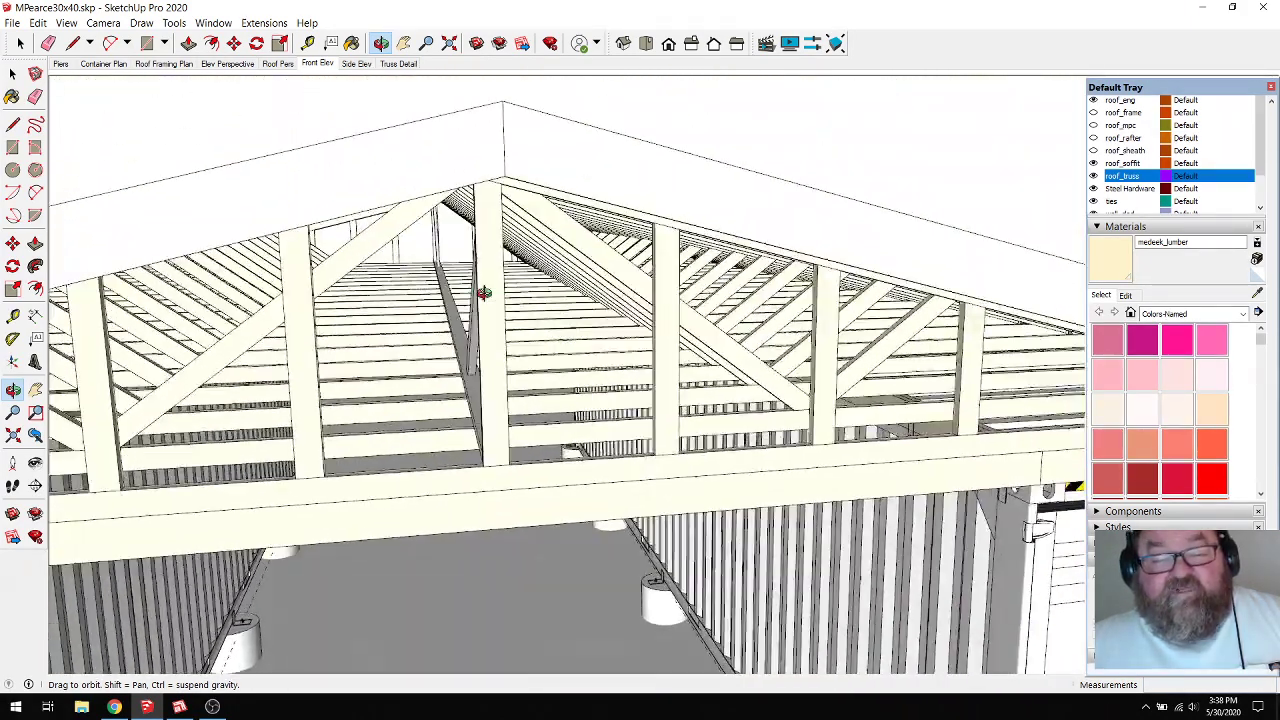
{"action": "left_click_drag", "start_coordinate": [484, 292], "coordinate": [436, 348]}
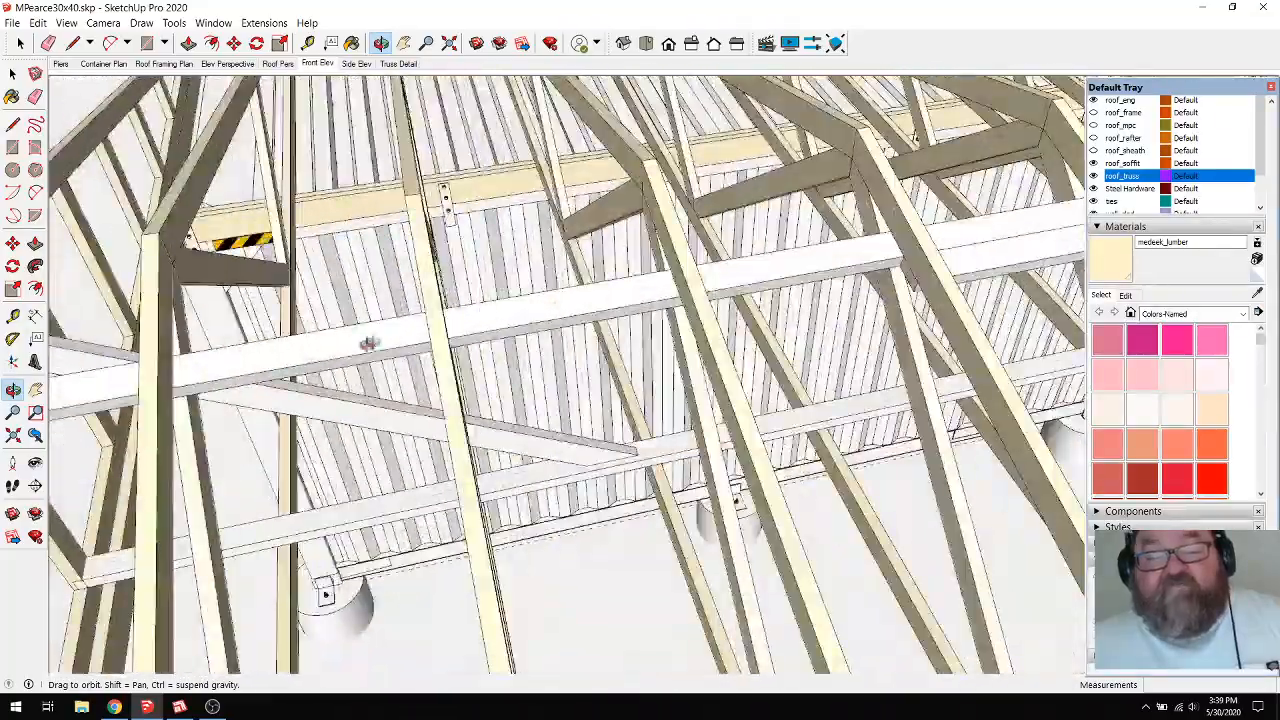
{"action": "left_click_drag", "start_coordinate": [370, 344], "coordinate": [548, 288]}
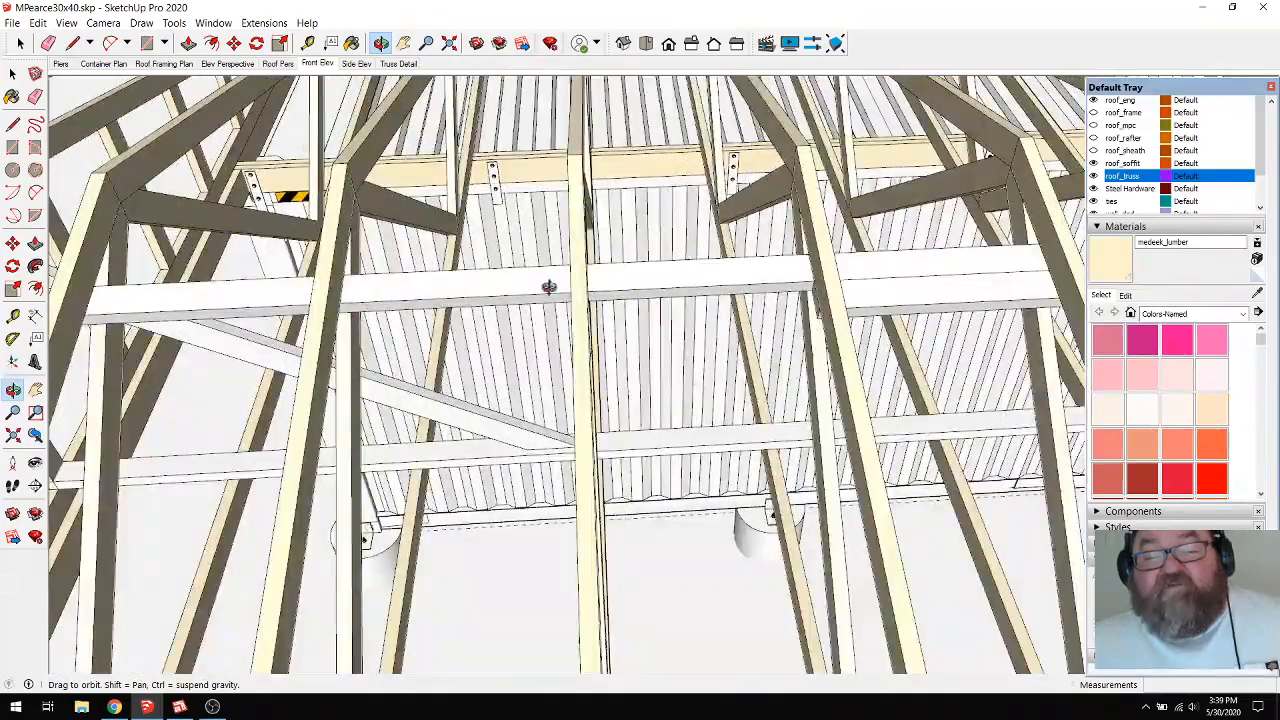
{"action": "left_click_drag", "start_coordinate": [550, 290], "coordinate": [512, 294]}
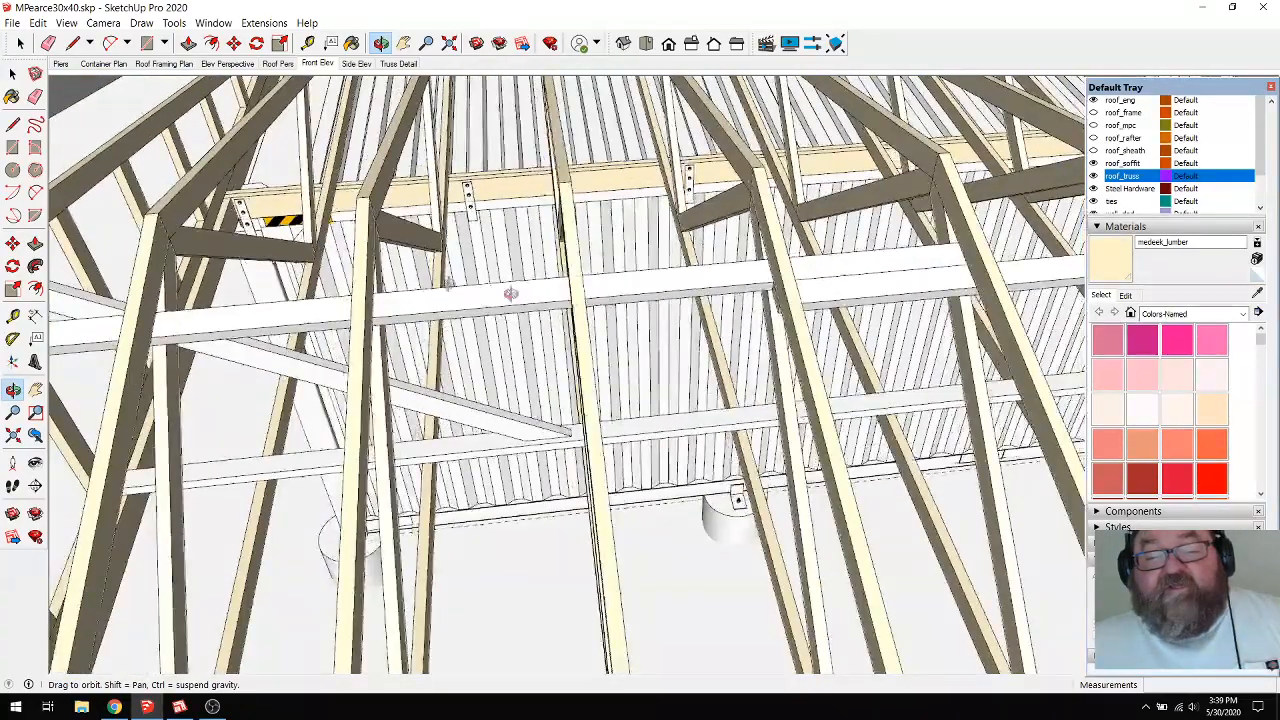
{"action": "left_click_drag", "start_coordinate": [510, 296], "coordinate": [596, 304]}
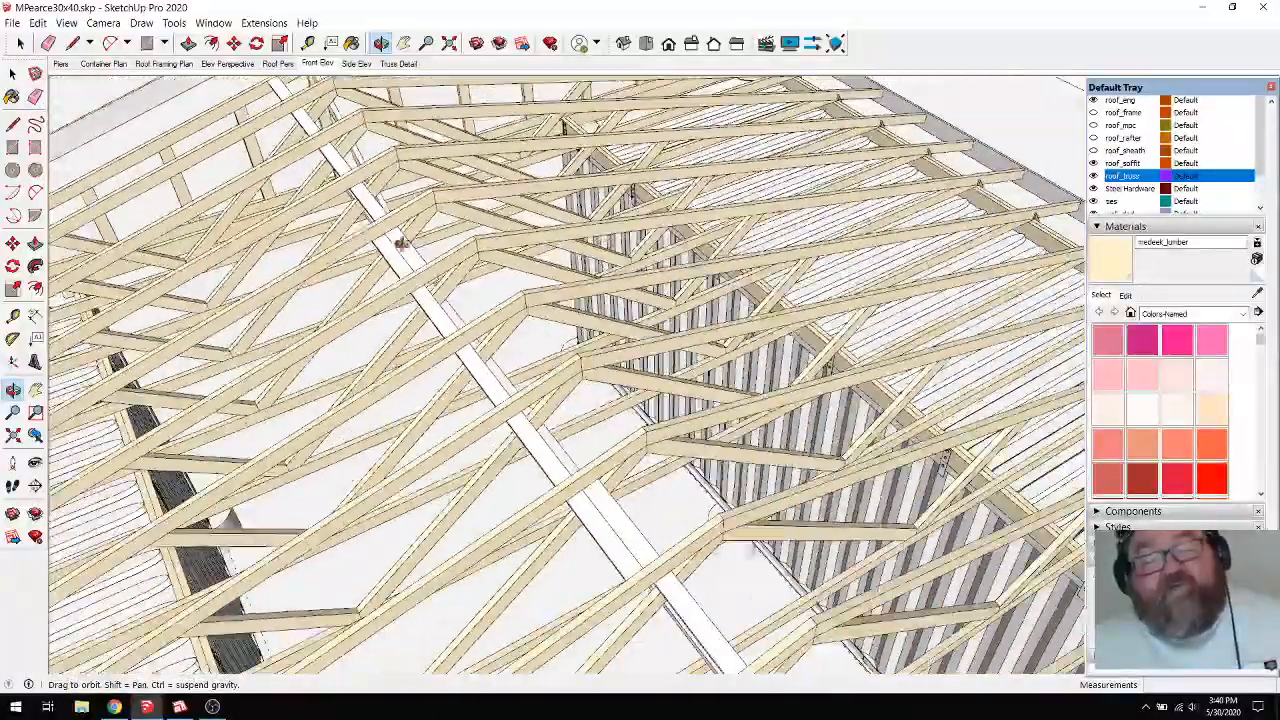
{"action": "left_click_drag", "start_coordinate": [400, 240], "coordinate": [560, 320]}
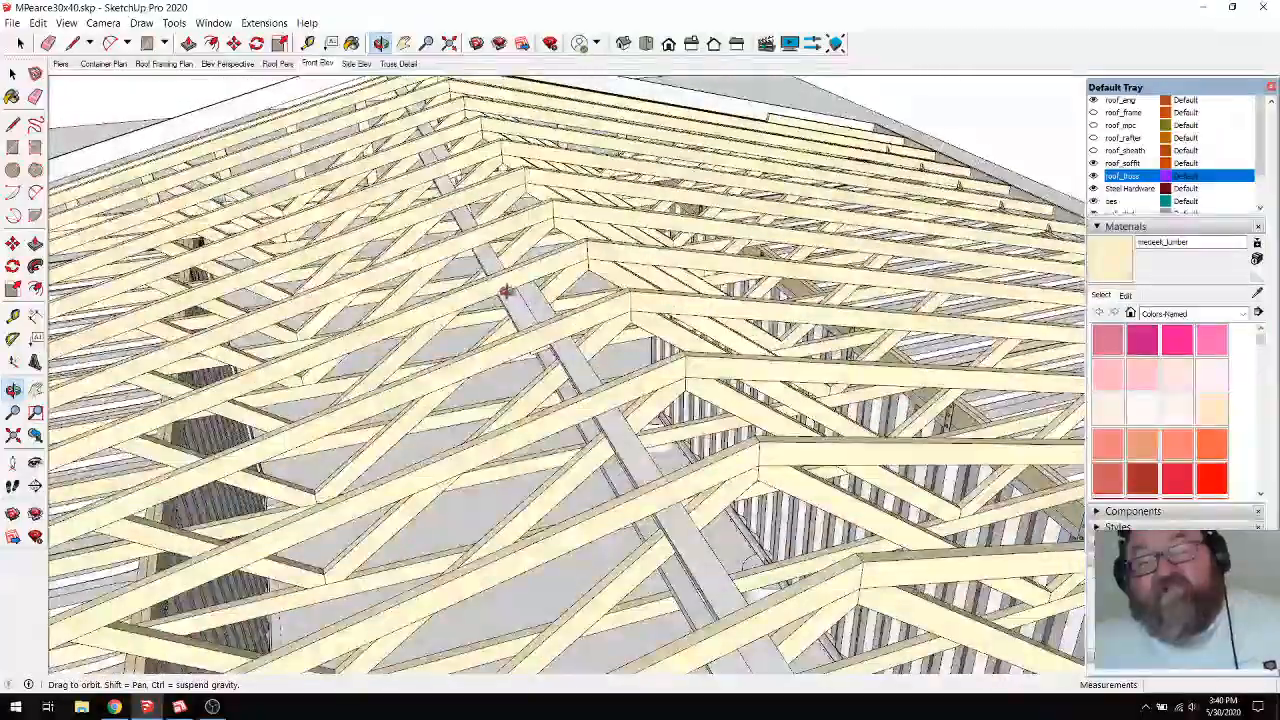
{"action": "left_click_drag", "start_coordinate": [510, 290], "coordinate": [564, 384]}
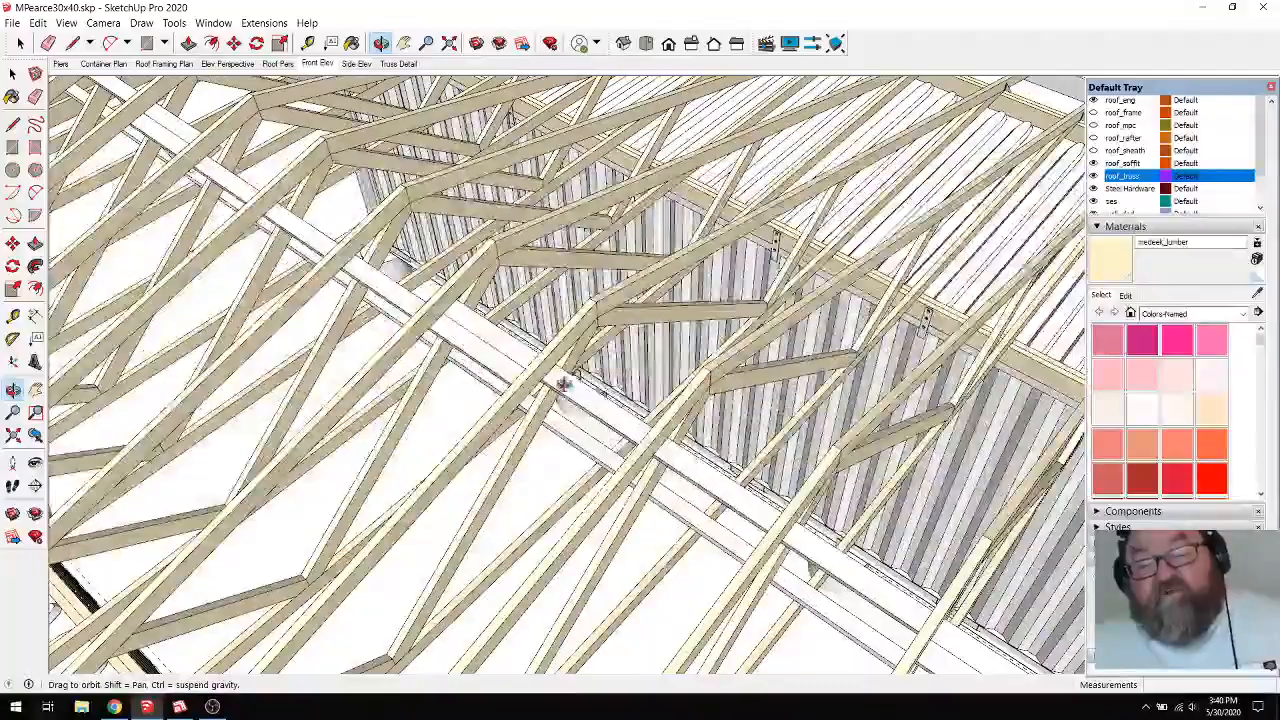
{"action": "left_click_drag", "start_coordinate": [560, 380], "coordinate": [480, 320]}
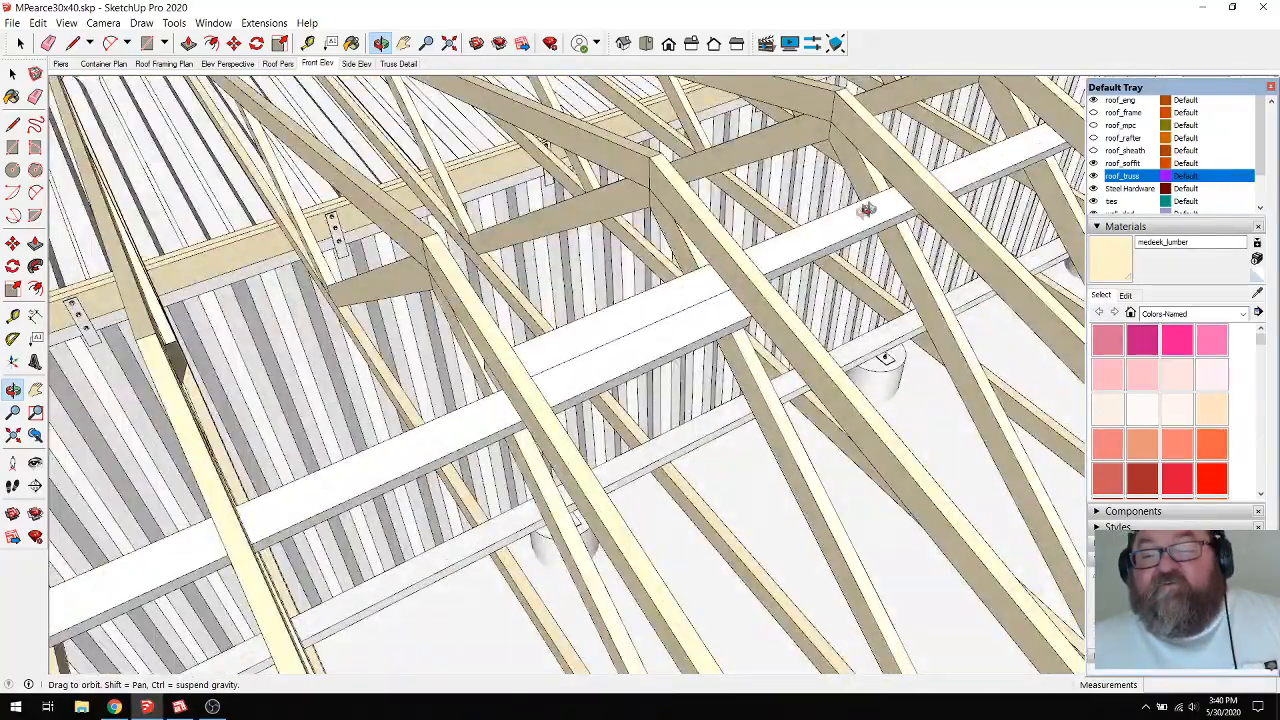
{"action": "left_click_drag", "start_coordinate": [860, 210], "coordinate": [476, 420]}
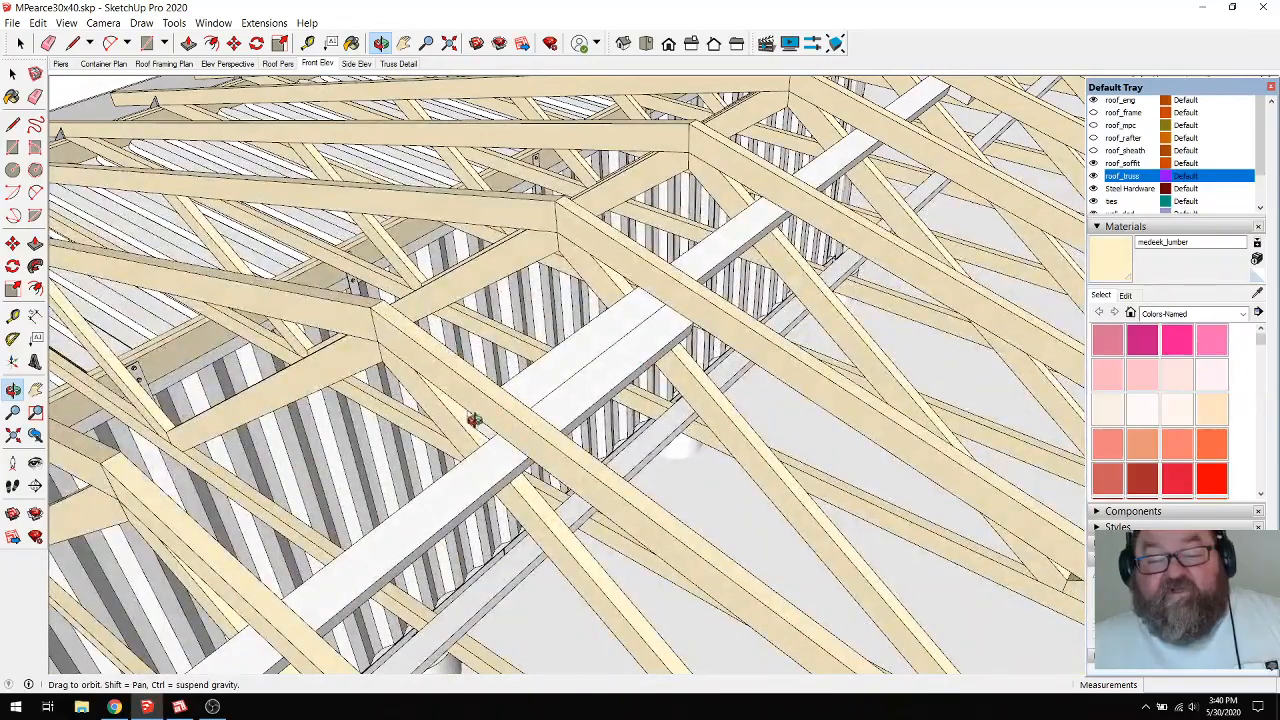
{"action": "left_click_drag", "start_coordinate": [476, 420], "coordinate": [650, 320]}
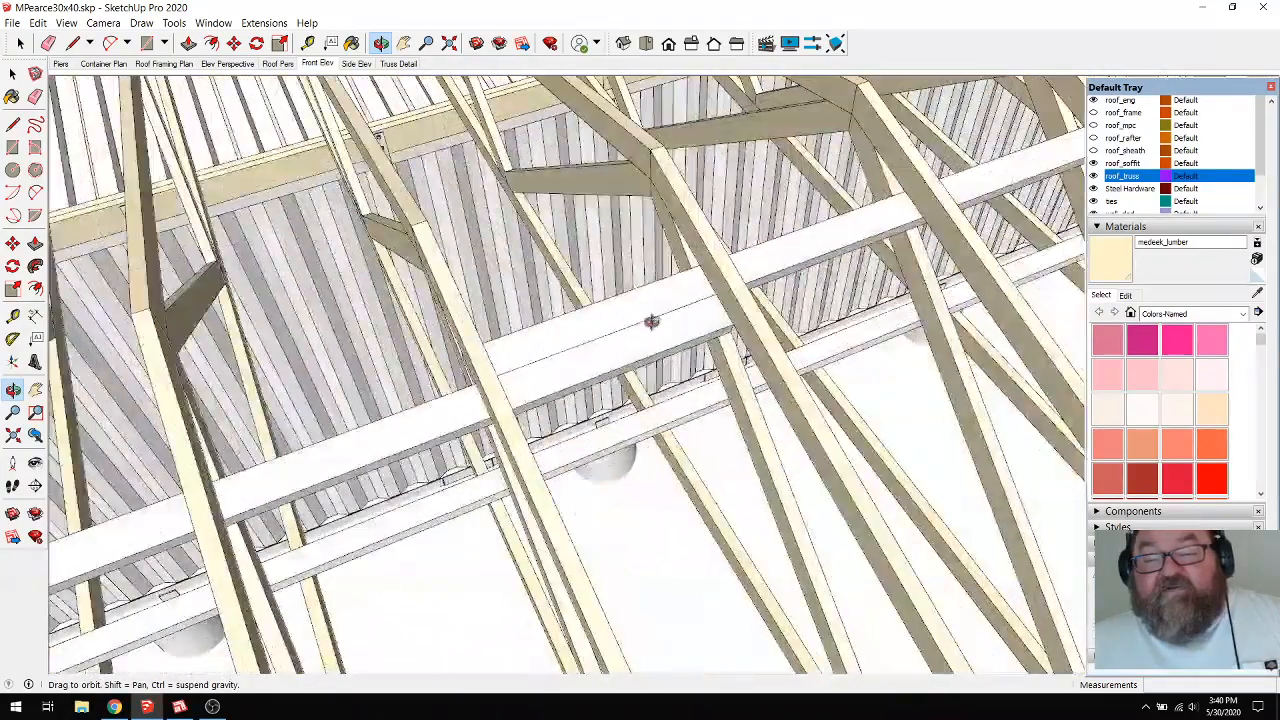
{"action": "left_click_drag", "start_coordinate": [650, 320], "coordinate": [636, 316]}
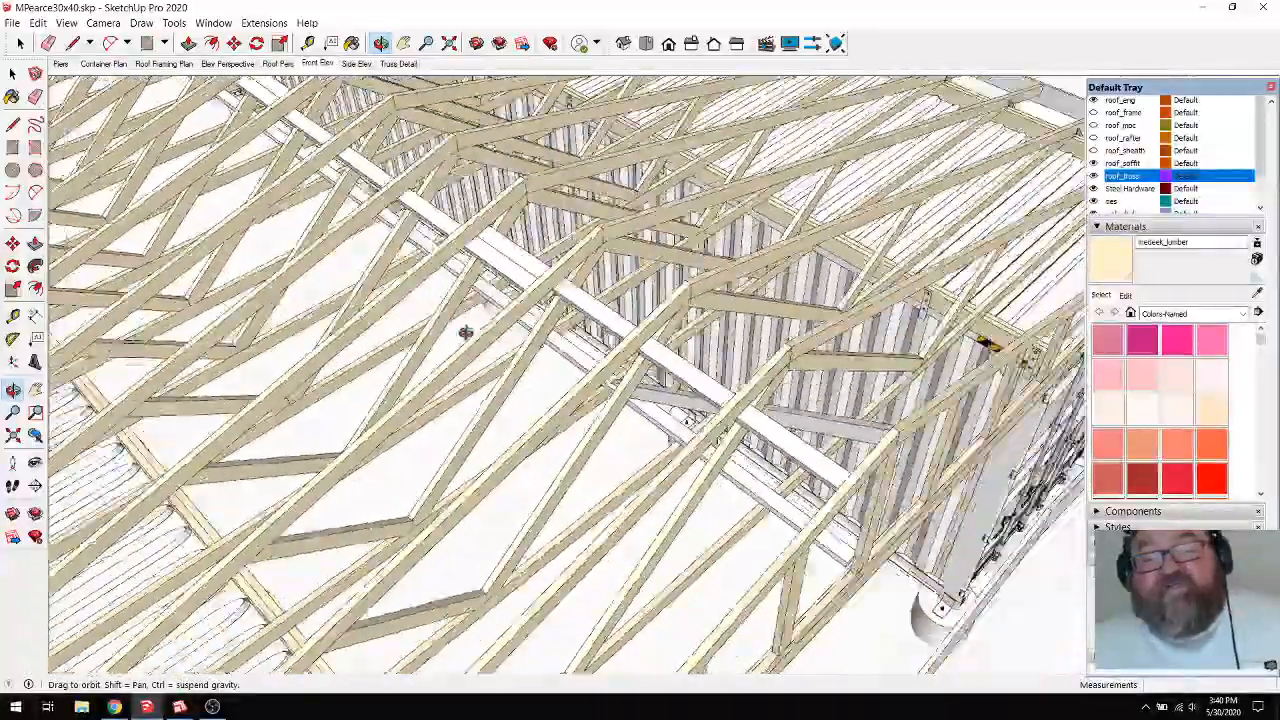
{"action": "left_click_drag", "start_coordinate": [464, 332], "coordinate": [616, 378]}
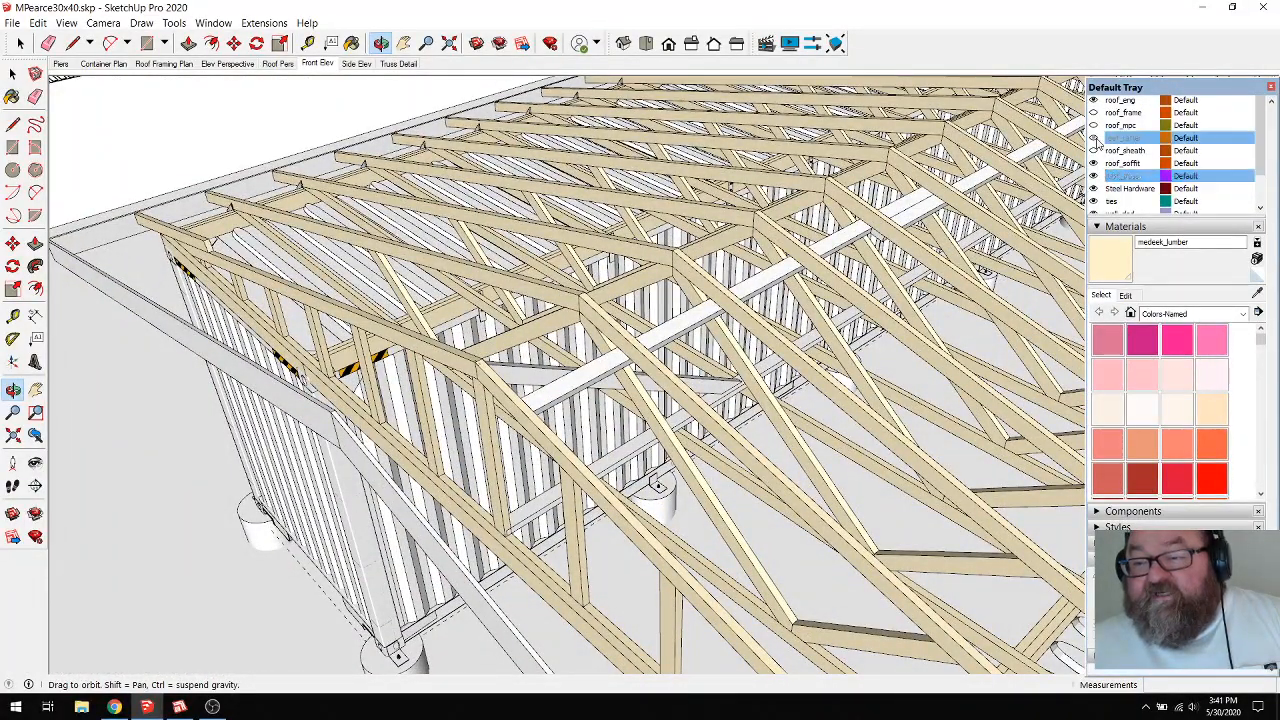
Turn on the gable overhang framing tag and orbit toward the roof edge
{"action": "left_click", "coordinate": [1092, 136]}
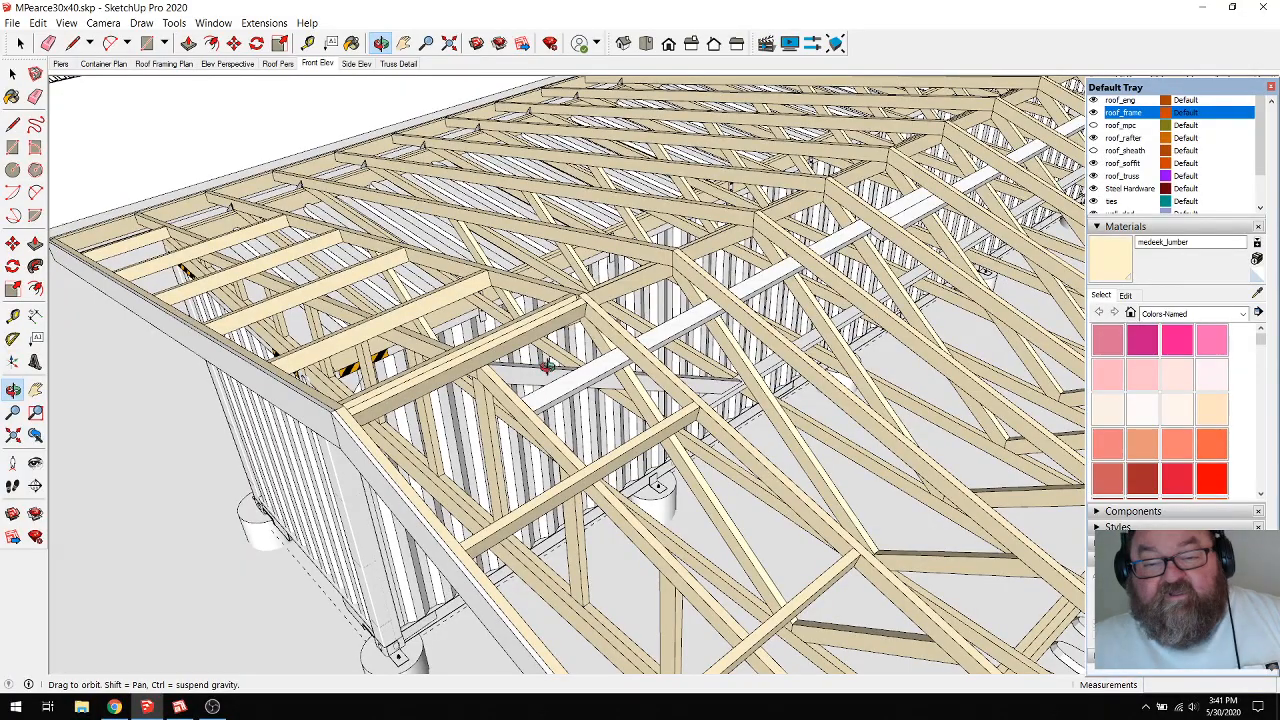
{"action": "left_click_drag", "start_coordinate": [550, 370], "coordinate": [976, 316]}
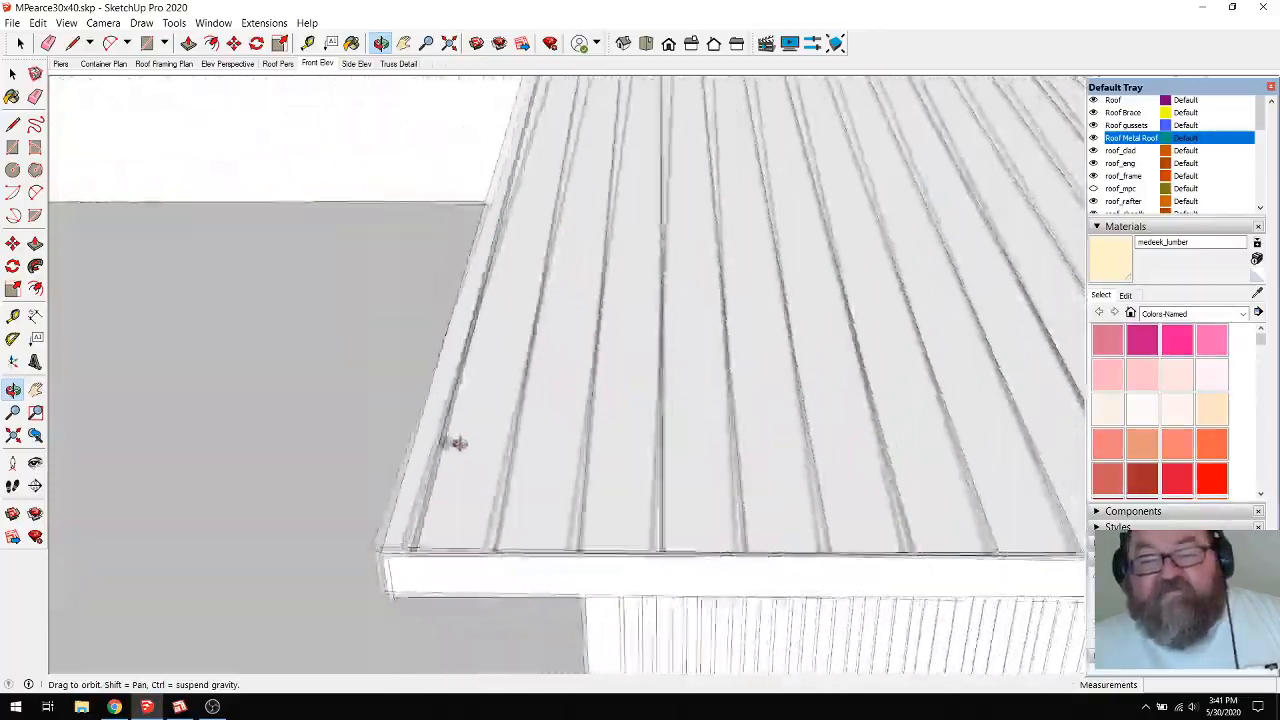
{"action": "left_click_drag", "start_coordinate": [460, 444], "coordinate": [700, 452]}
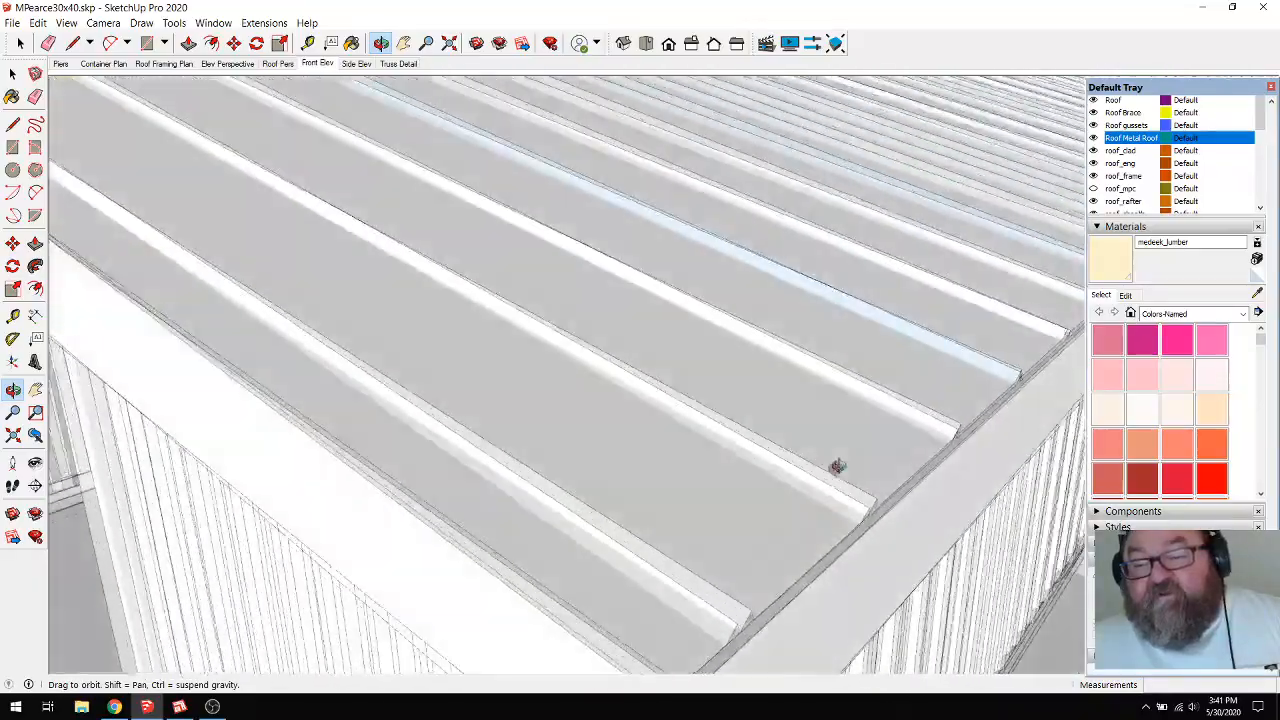
{"action": "left_click_drag", "start_coordinate": [838, 466], "coordinate": [1004, 390]}
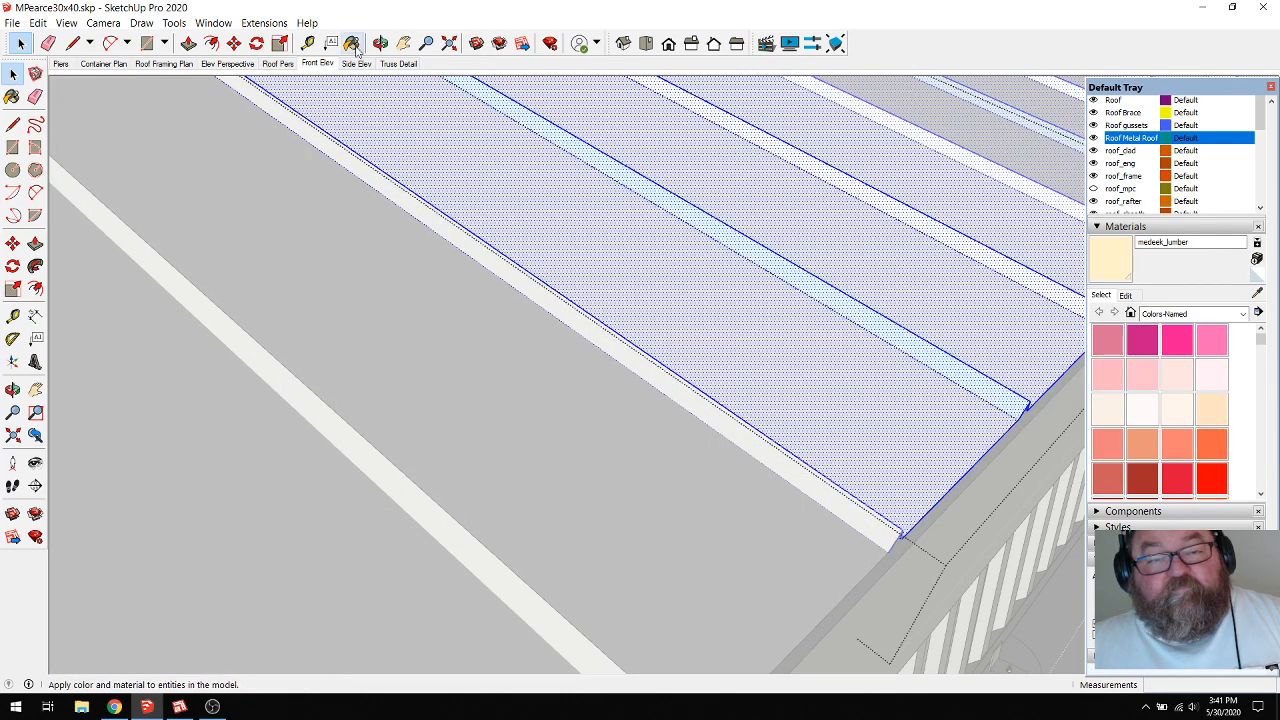
Sample the OSB sheathing material with the Paint Bucket, apply it to a metal roof rib, and inspect the roof edge
{"action": "left_click", "coordinate": [352, 42]}
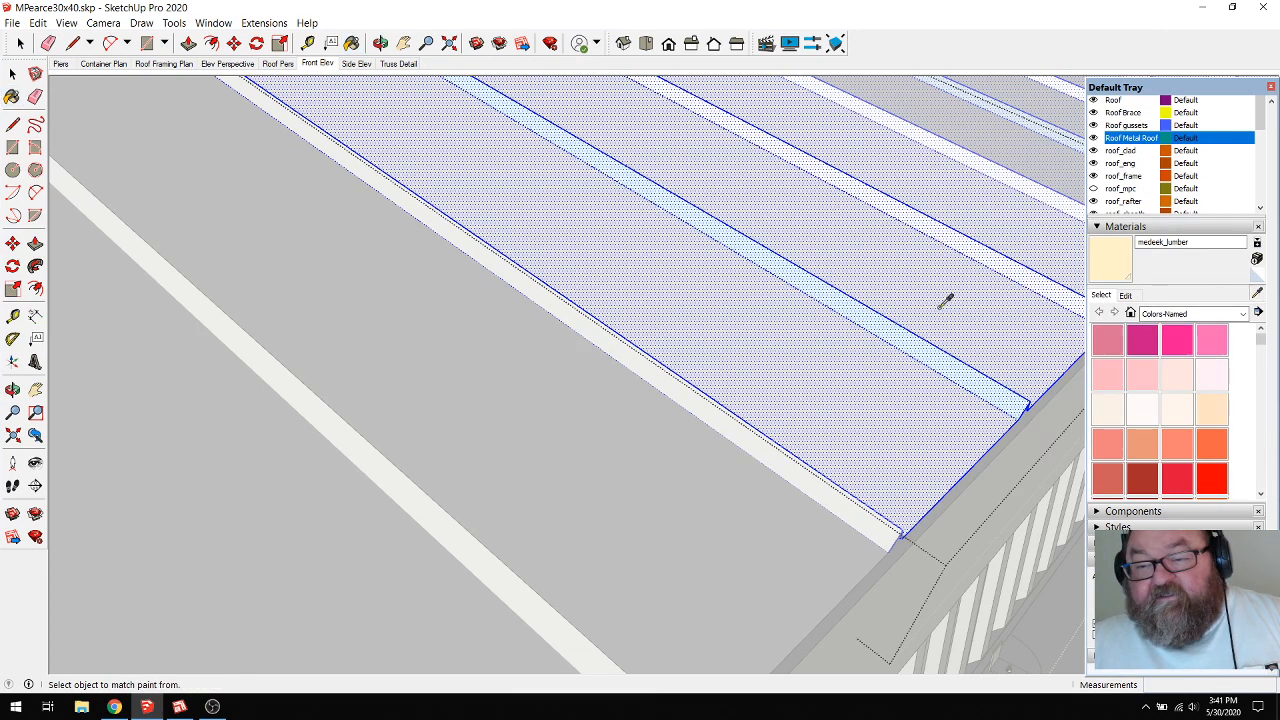
{"action": "left_click", "coordinate": [868, 316]}
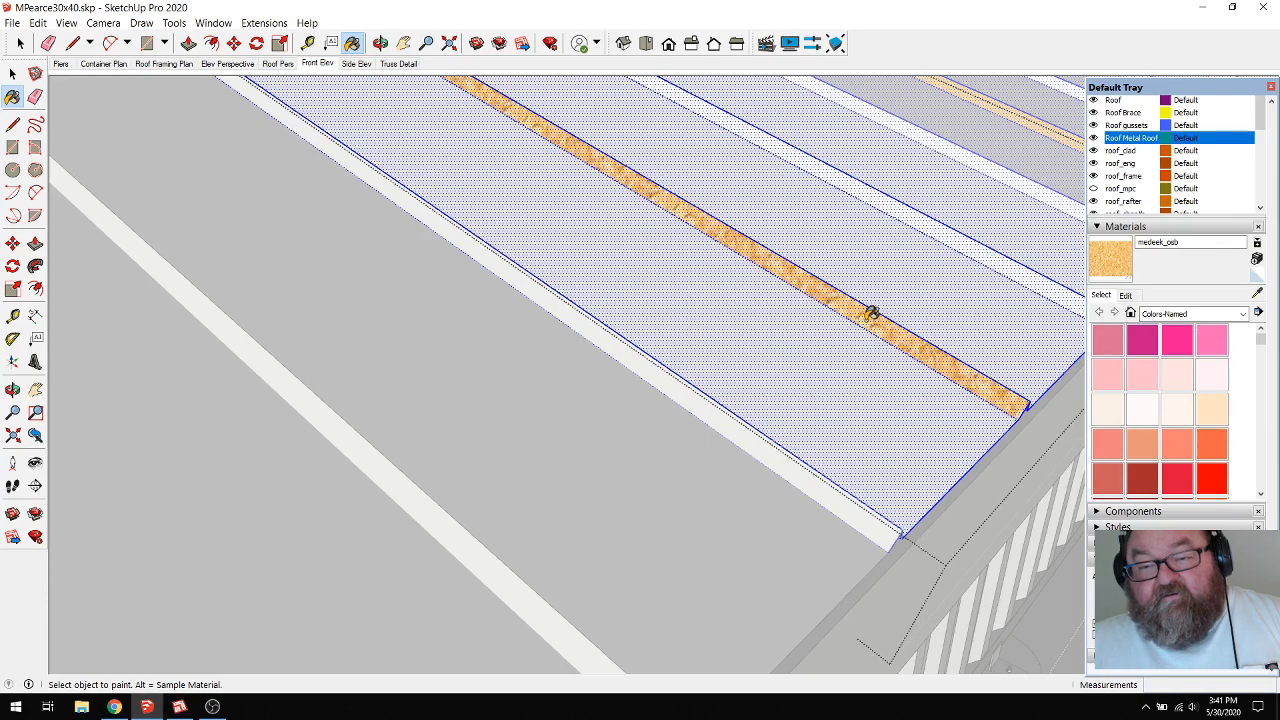
{"action": "left_click", "coordinate": [864, 316]}
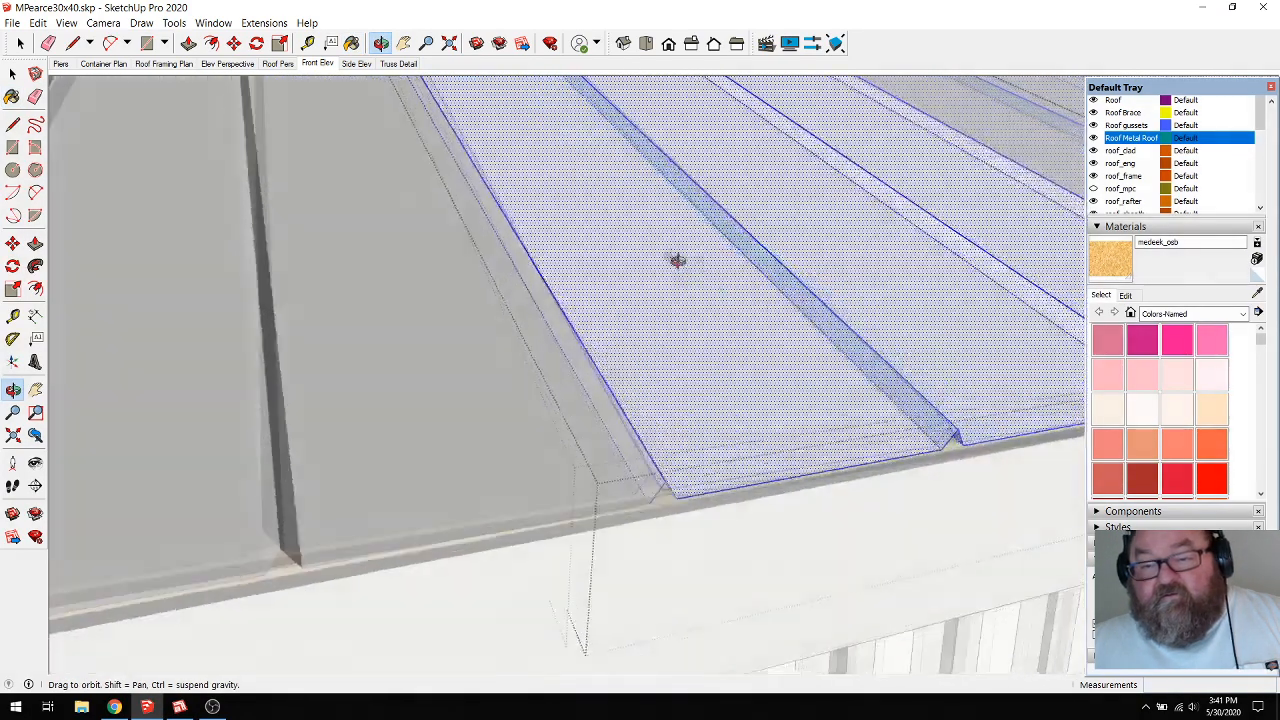
{"action": "left_click_drag", "start_coordinate": [678, 260], "coordinate": [936, 404]}
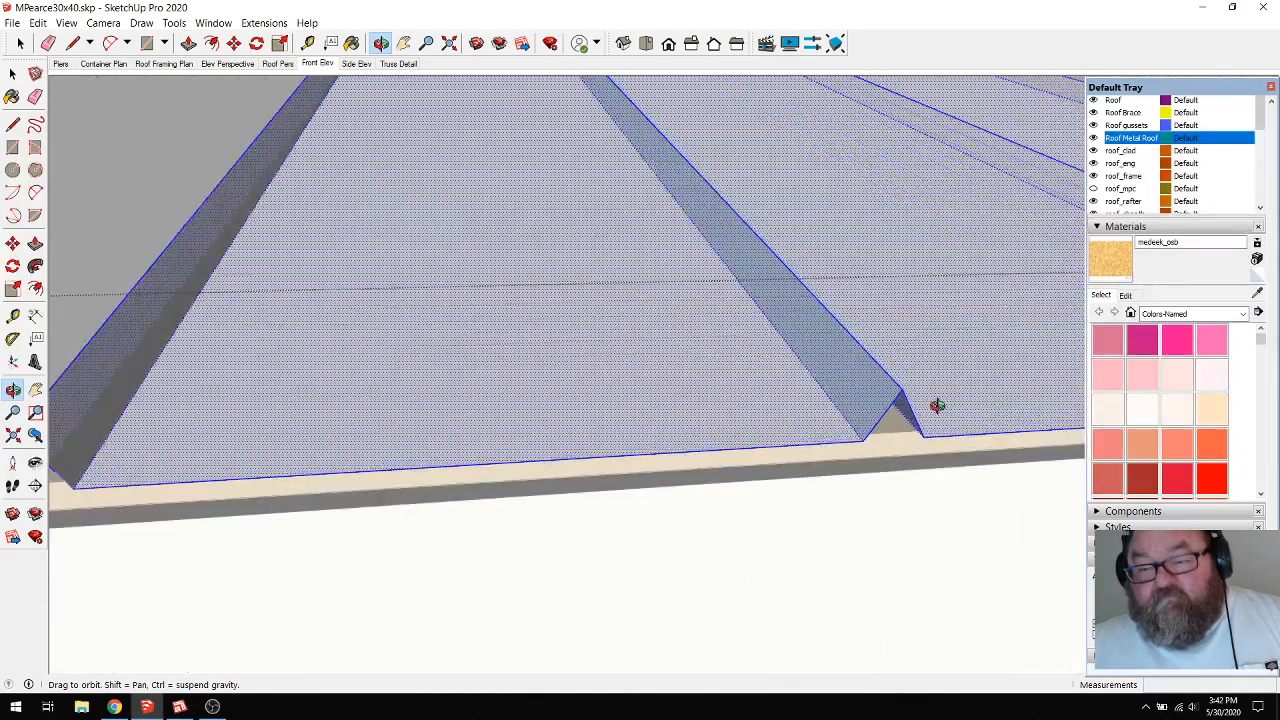
{"action": "left_click_drag", "start_coordinate": [936, 404], "coordinate": [800, 370]}
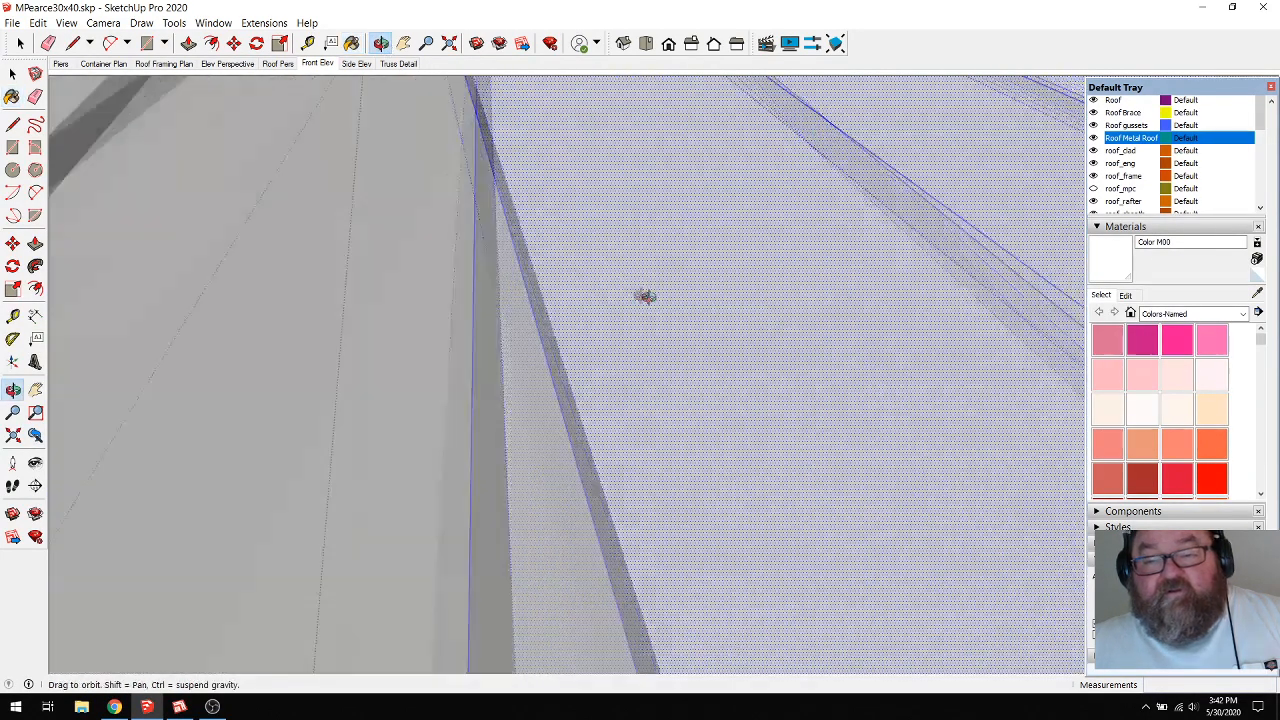
{"action": "left_click_drag", "start_coordinate": [644, 296], "coordinate": [908, 424]}
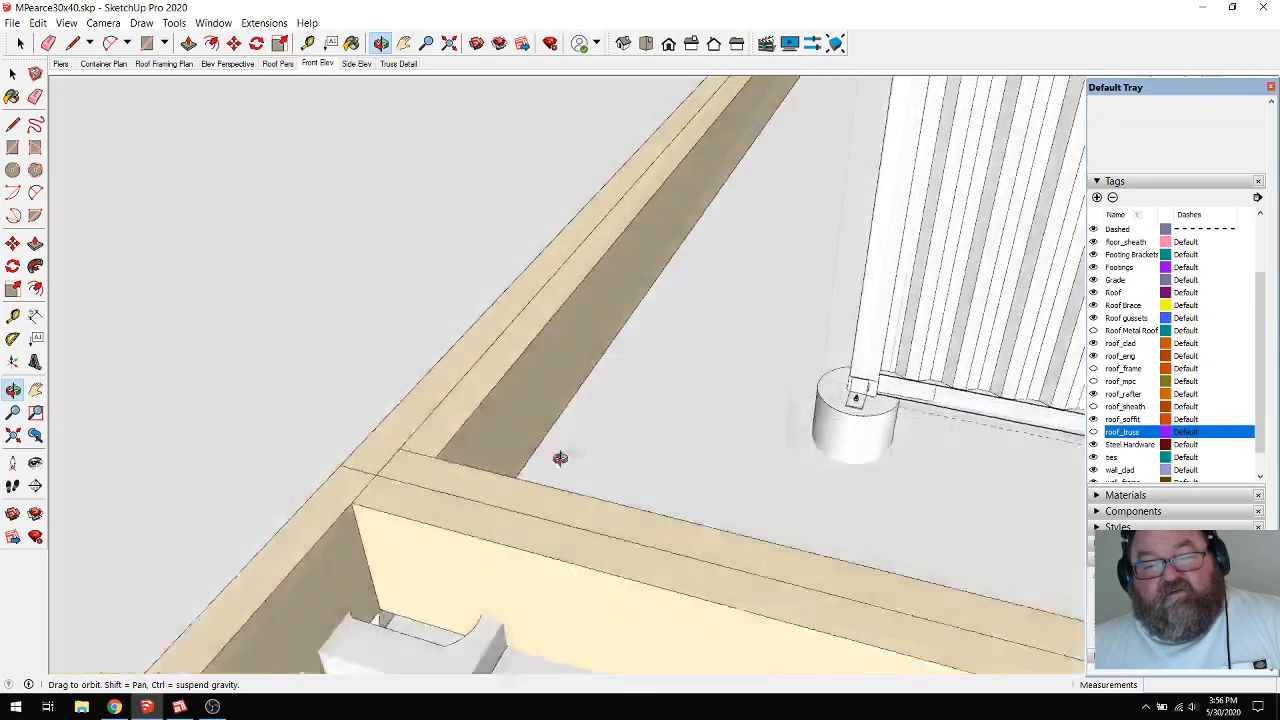
{"action": "left_click_drag", "start_coordinate": [560, 458], "coordinate": [484, 496]}
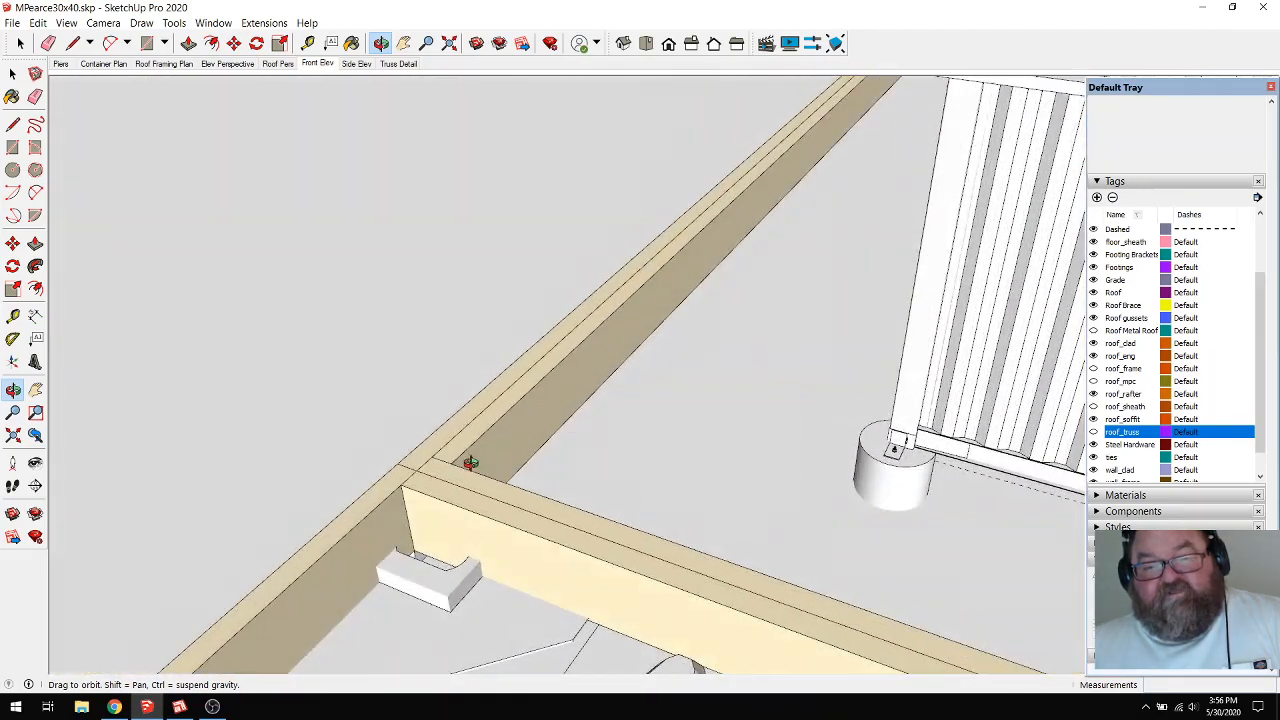
{"action": "left_click_drag", "start_coordinate": [470, 464], "coordinate": [476, 418]}
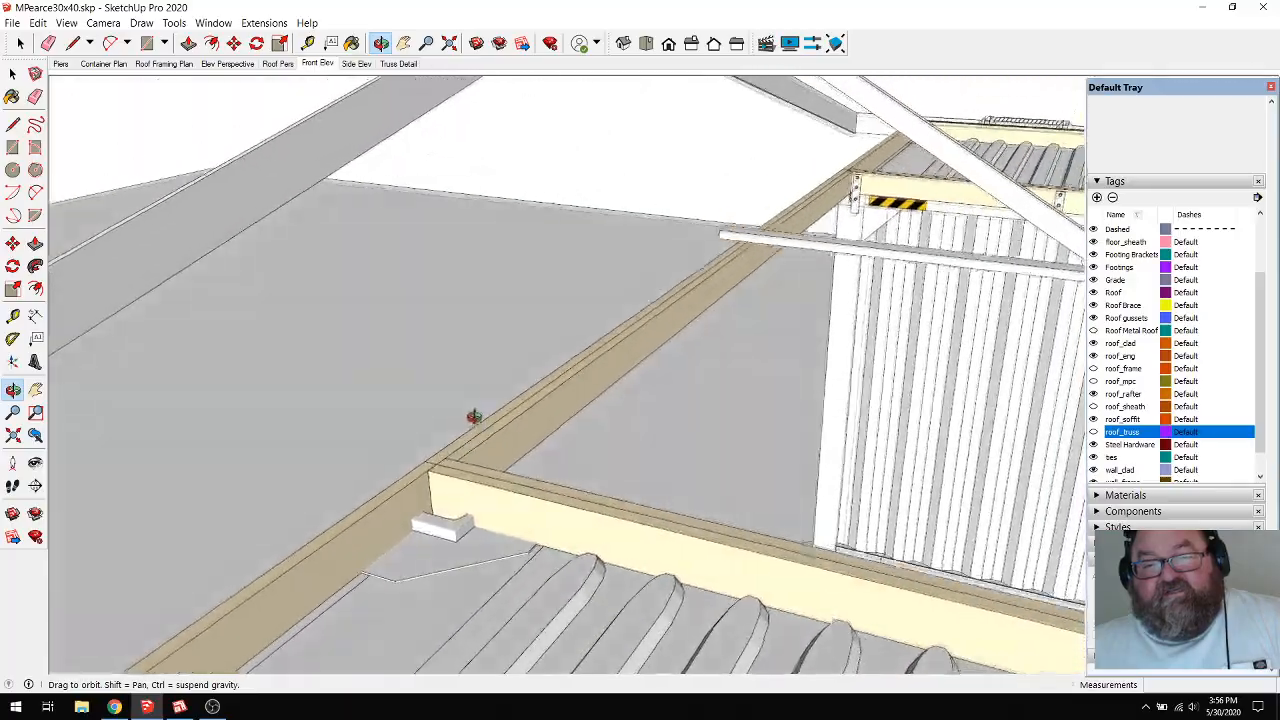
{"action": "left_click_drag", "start_coordinate": [476, 414], "coordinate": [592, 452]}
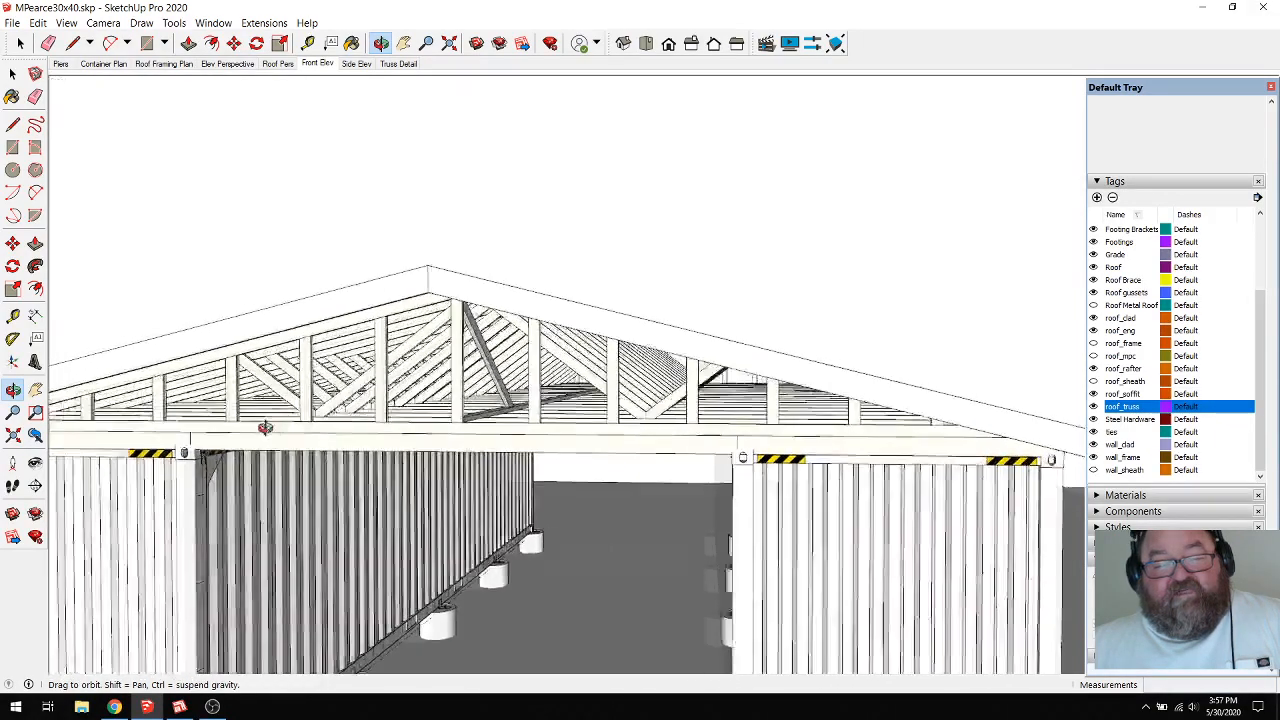
{"action": "left_click_drag", "start_coordinate": [264, 428], "coordinate": [650, 428]}
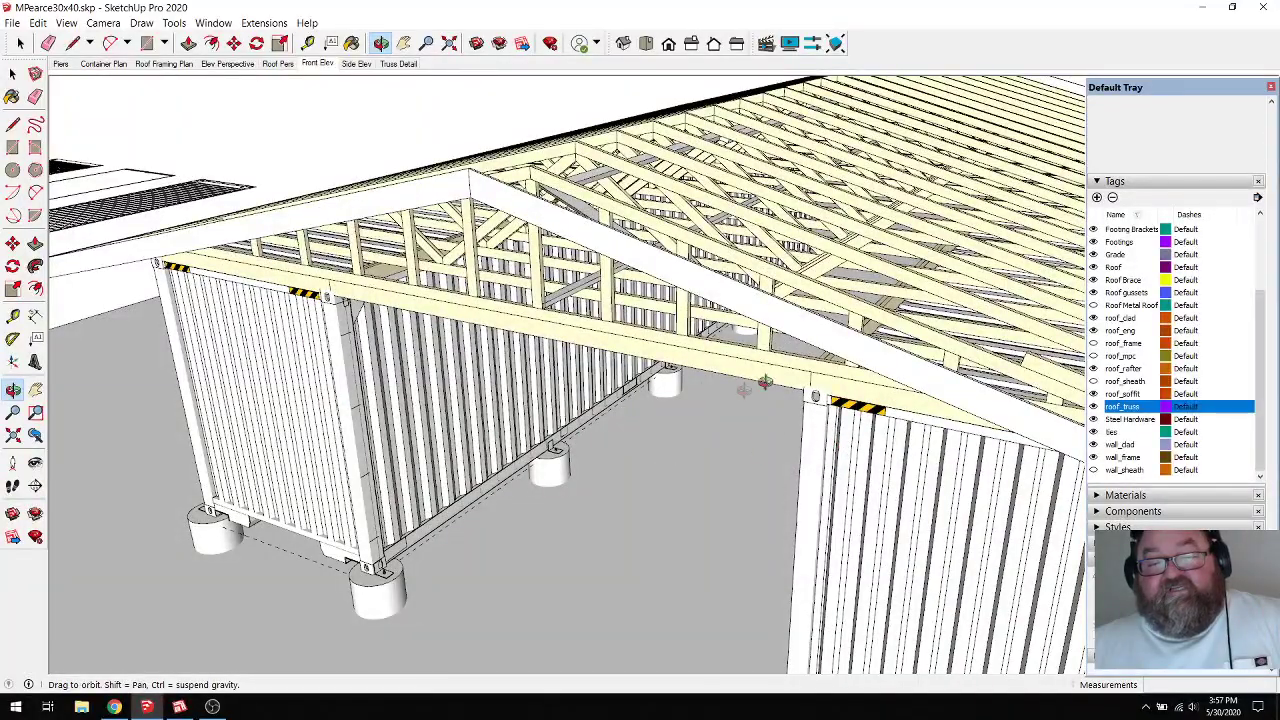
{"action": "left_click_drag", "start_coordinate": [760, 390], "coordinate": [960, 370]}
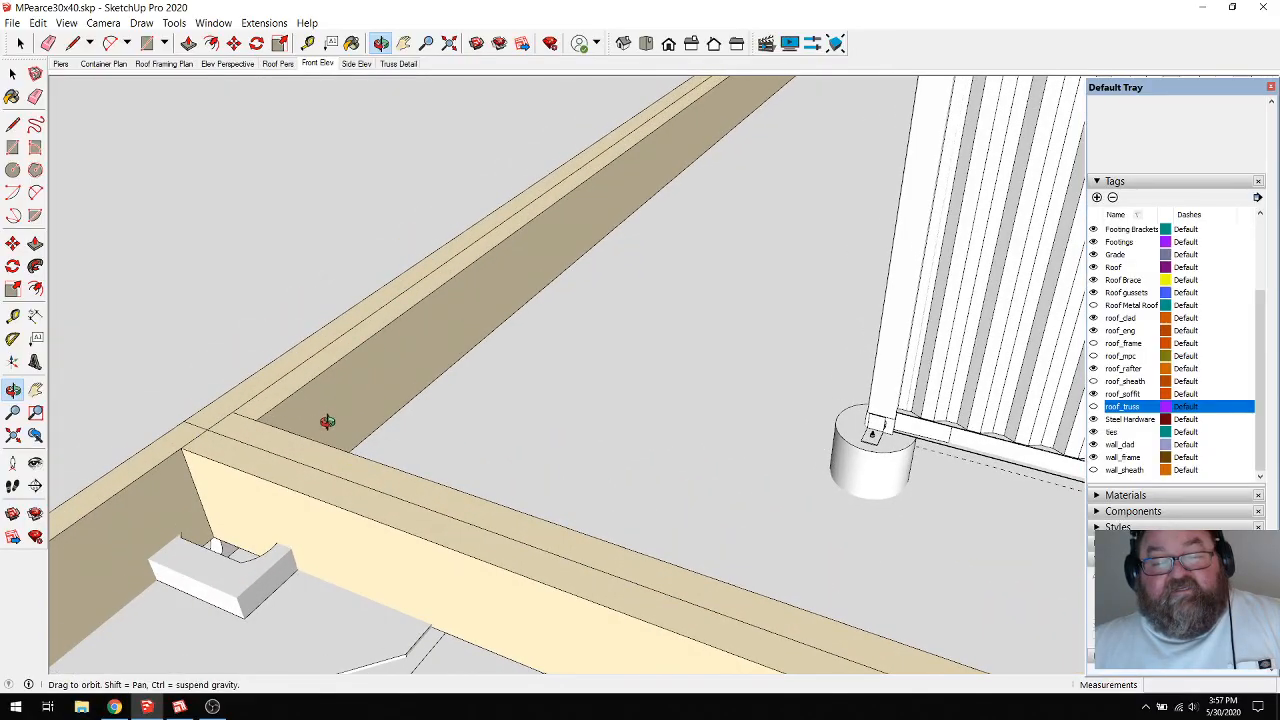
Measure the Dark Goldenrod plate with the Tape Measure and start pulling its top face upward
{"action": "left_click_drag", "start_coordinate": [328, 420], "coordinate": [660, 486]}
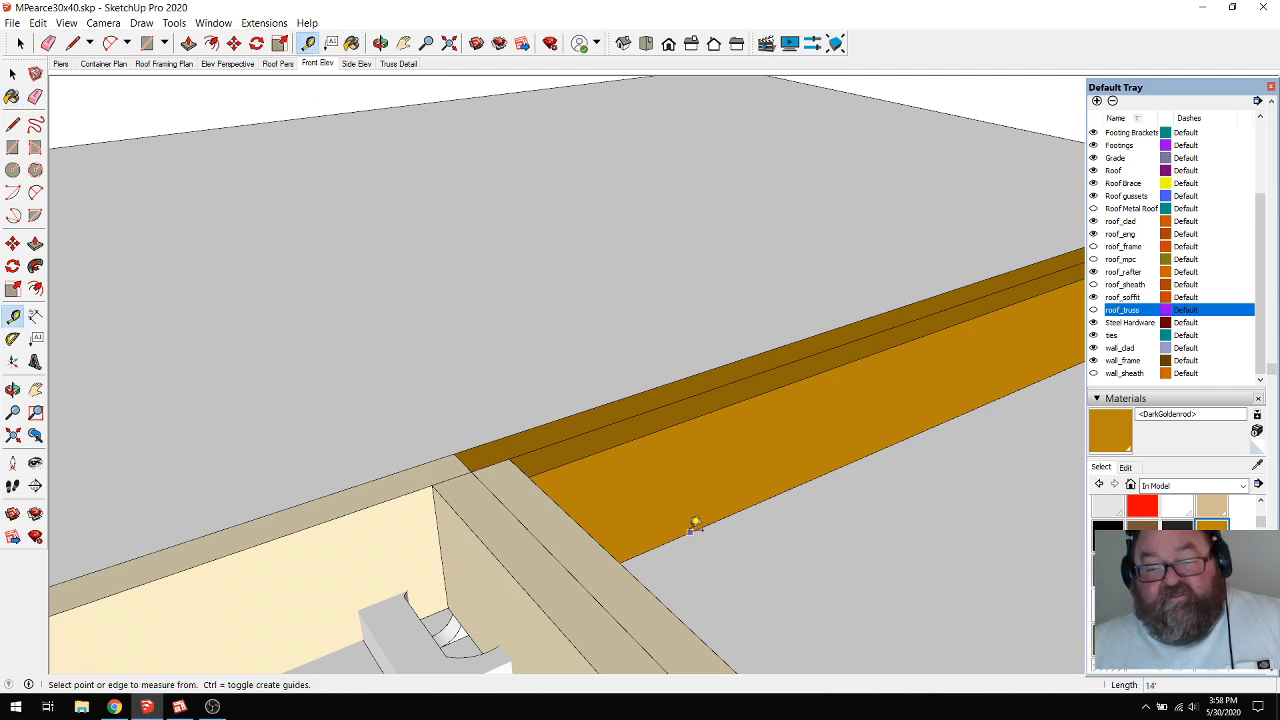
{"action": "left_click_drag", "start_coordinate": [690, 532], "coordinate": [700, 412]}
{"action": "type", "text": "12.5"}
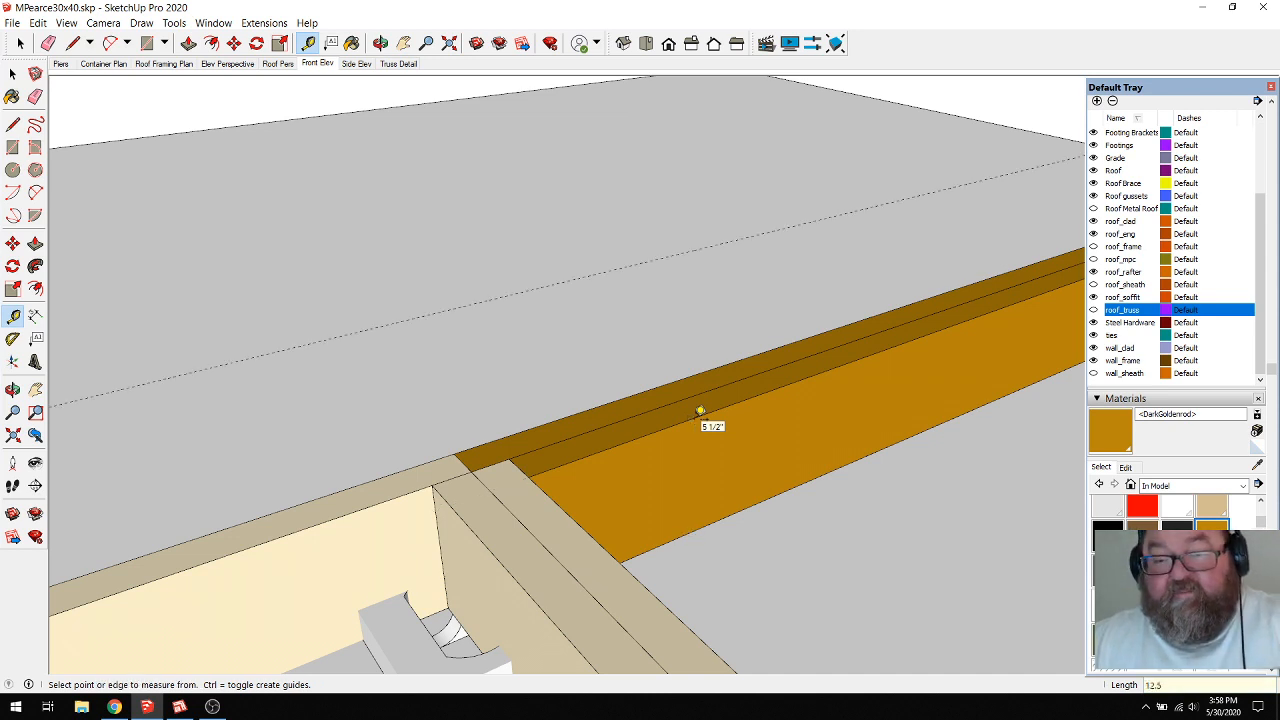
{"action": "left_click", "coordinate": [12, 76]}
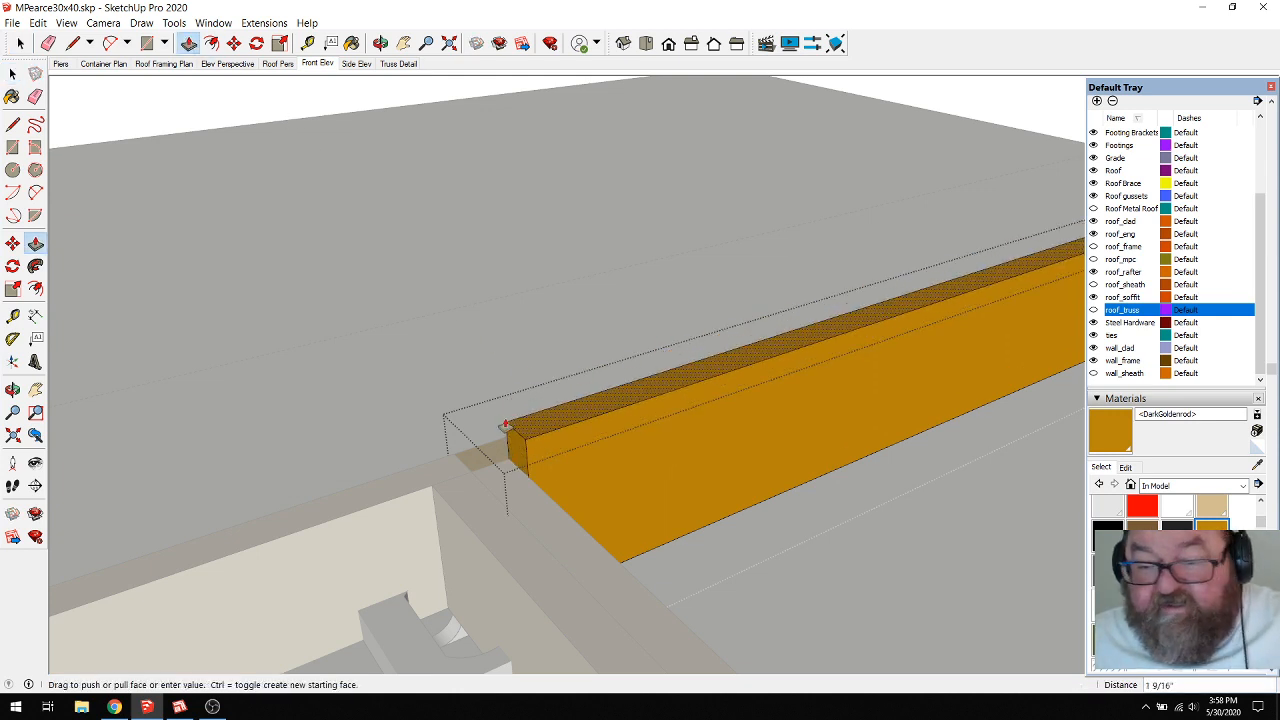
{"action": "left_click_drag", "start_coordinate": [508, 424], "coordinate": [470, 350]}
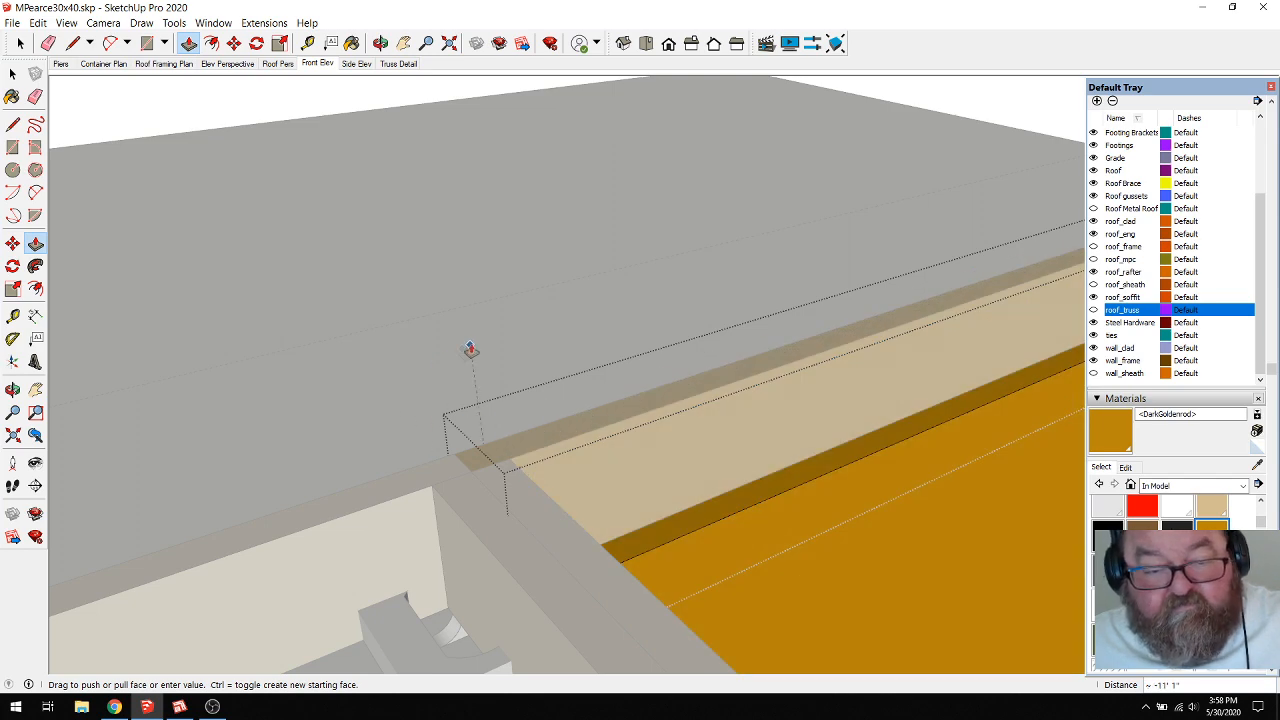
Keep raising the orange header face with Push/Pull toward its full height
{"action": "left_click_drag", "start_coordinate": [470, 350], "coordinate": [610, 308]}
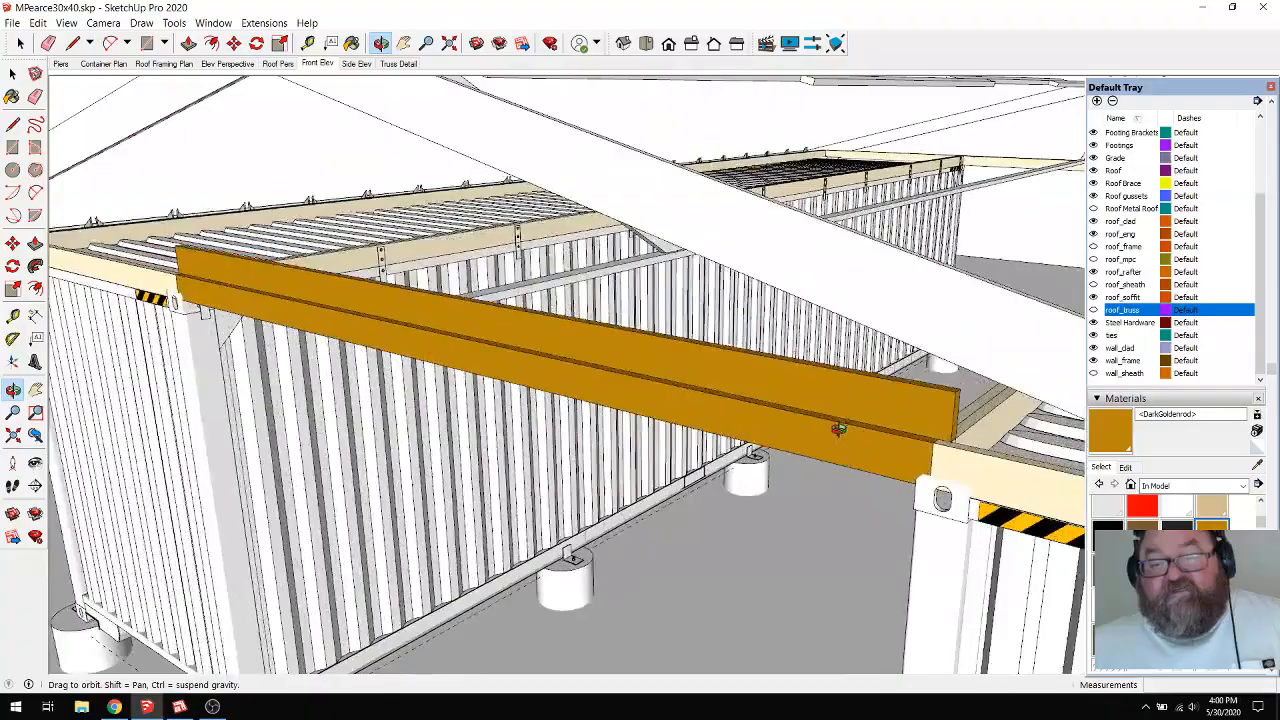
Orbit to view the header across the opening and turn the roof_truss tag back on
{"action": "left_click_drag", "start_coordinate": [840, 430], "coordinate": [764, 496]}
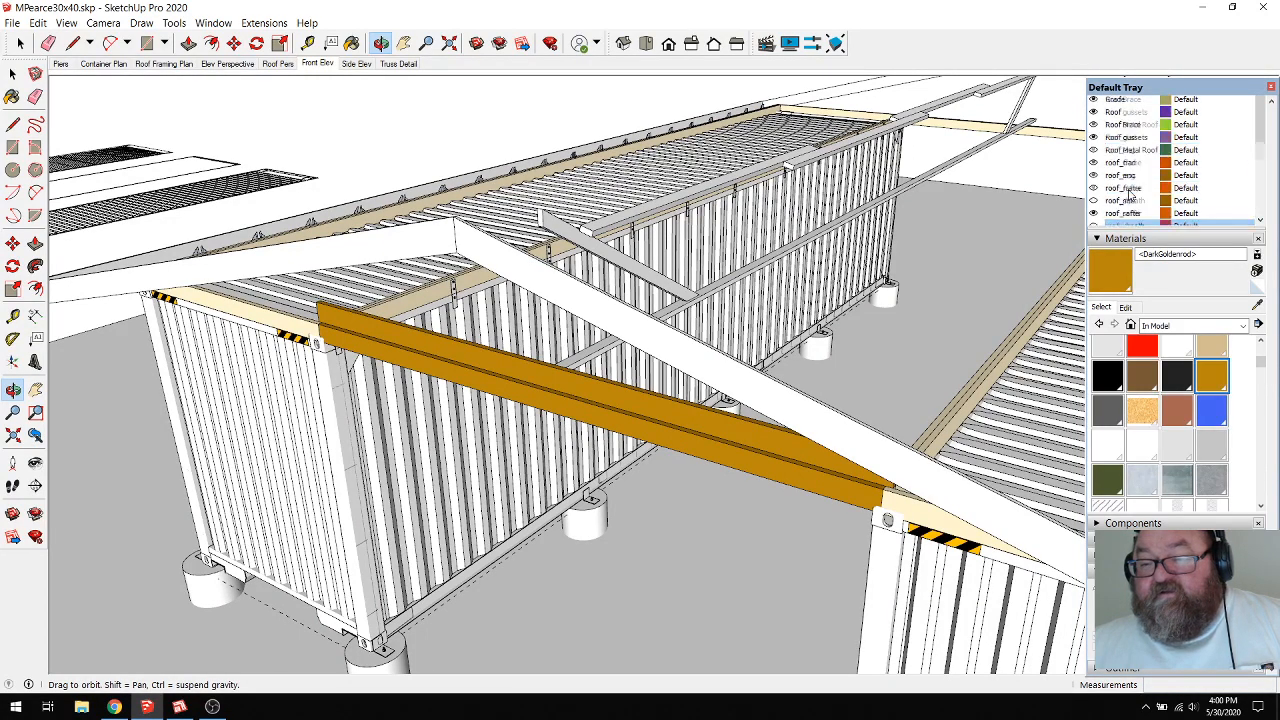
{"action": "left_click", "coordinate": [1124, 228]}
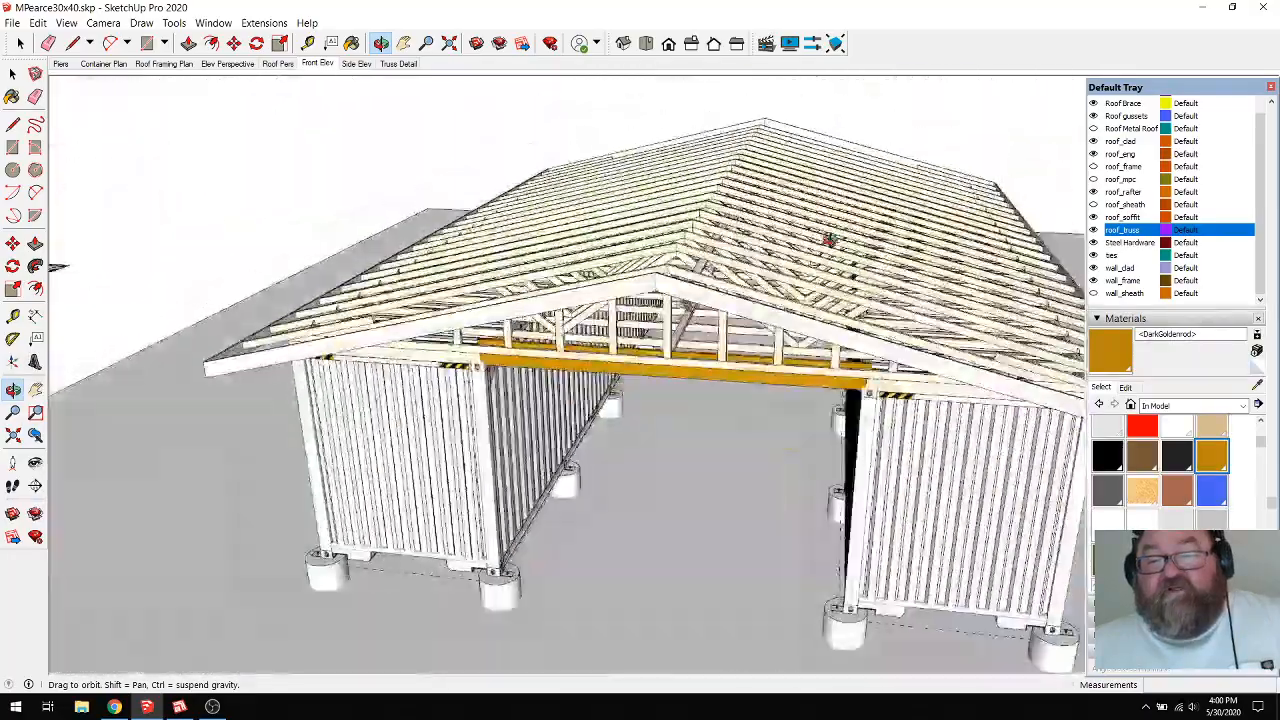
Orbit the model to inspect the orange header seated under the truss bottom chords across the opening
{"action": "left_click_drag", "start_coordinate": [830, 240], "coordinate": [460, 364]}
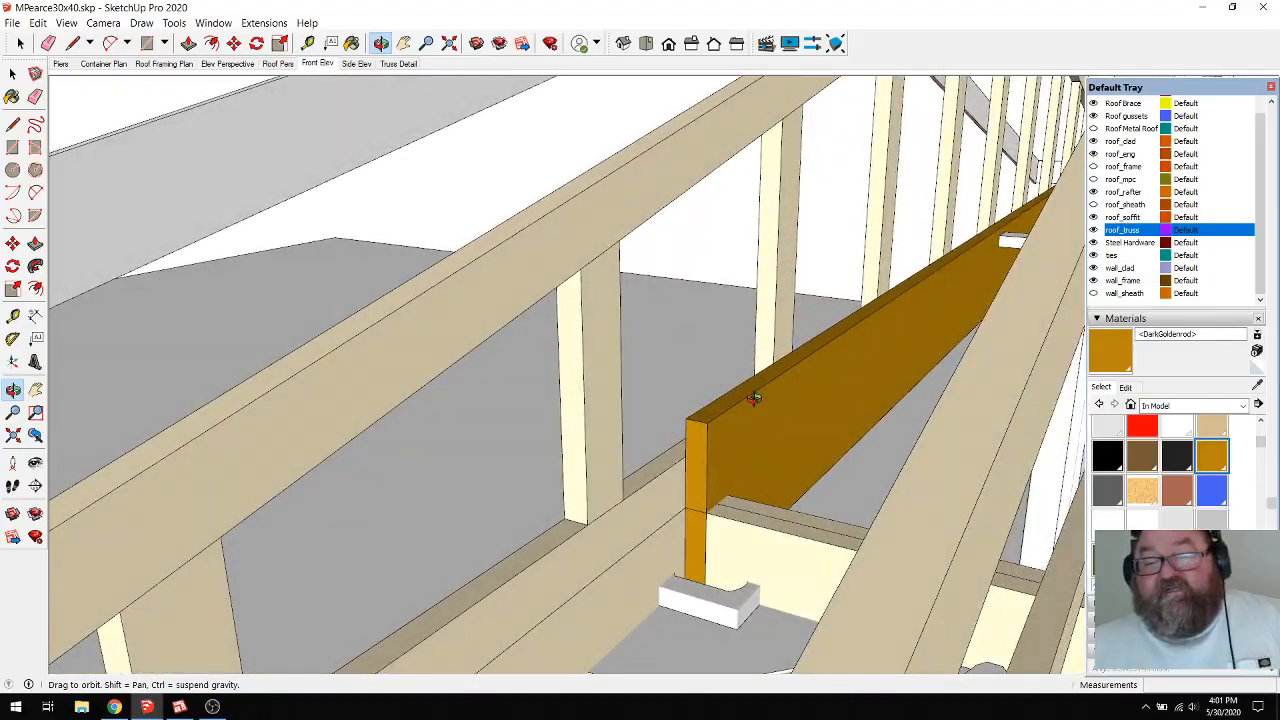
{"action": "left_click_drag", "start_coordinate": [756, 400], "coordinate": [630, 470]}
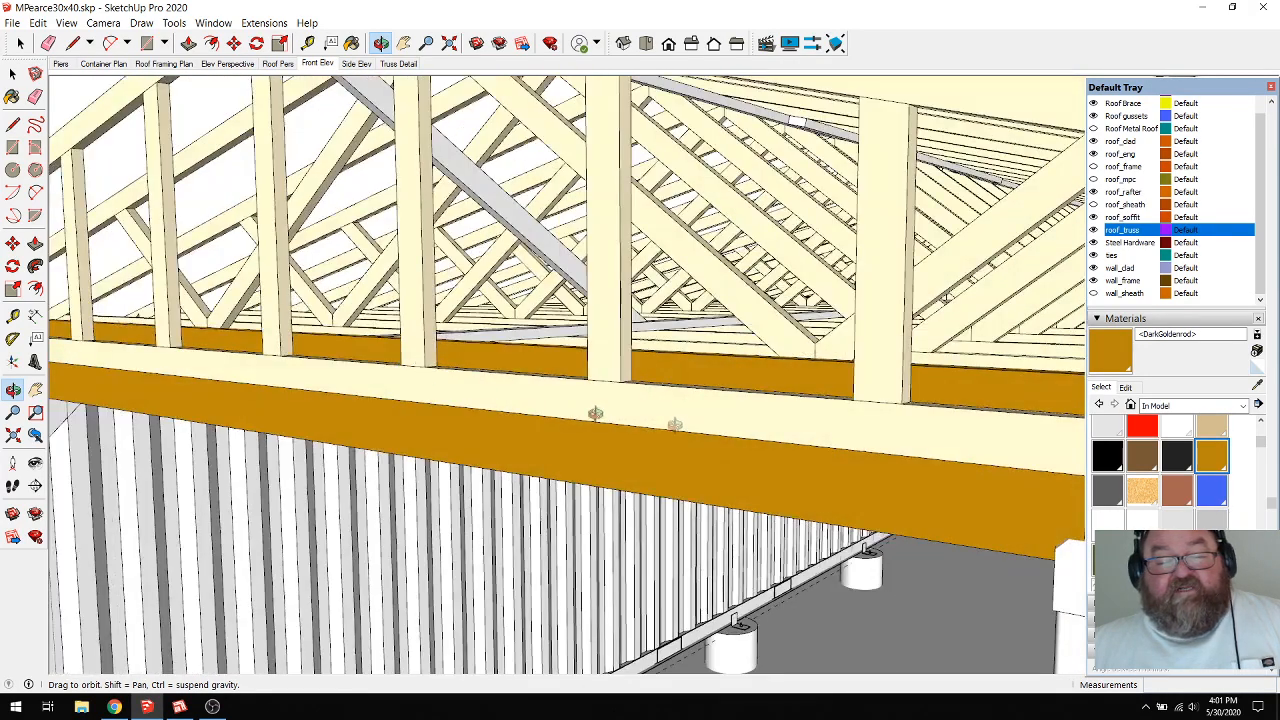
{"action": "left_click_drag", "start_coordinate": [596, 414], "coordinate": [204, 376]}
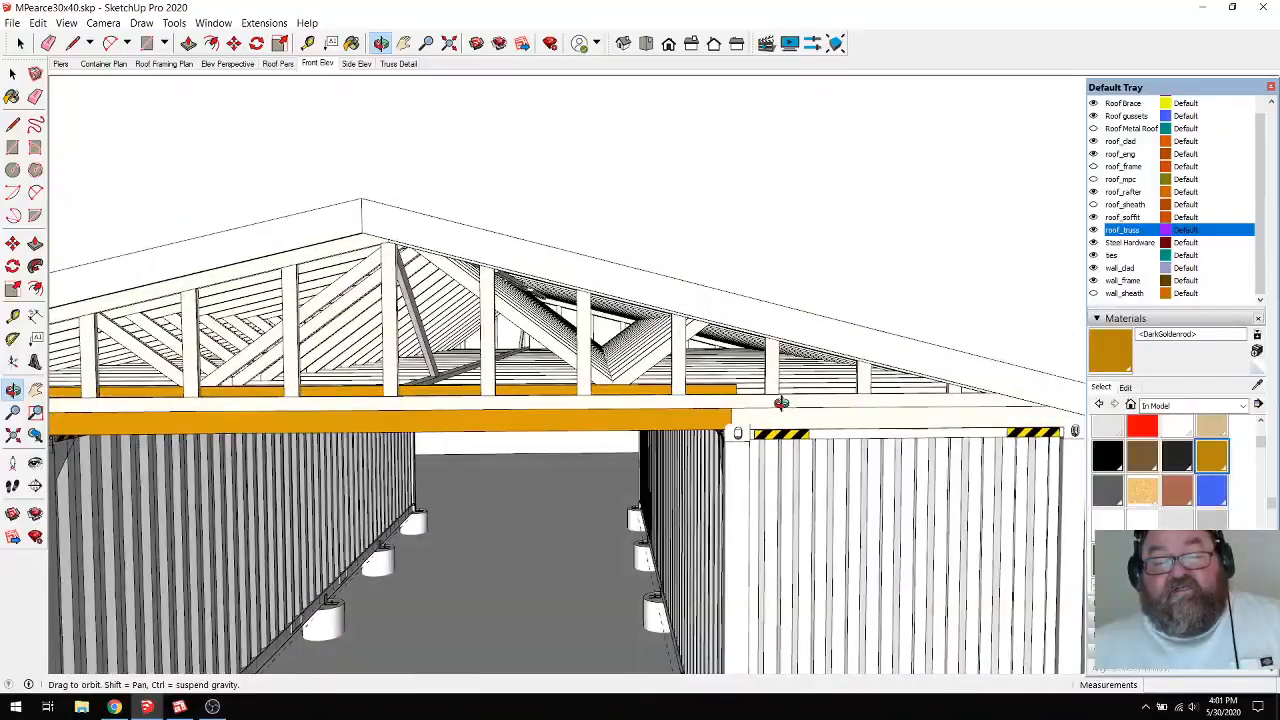
{"action": "left_click_drag", "start_coordinate": [780, 400], "coordinate": [690, 436]}
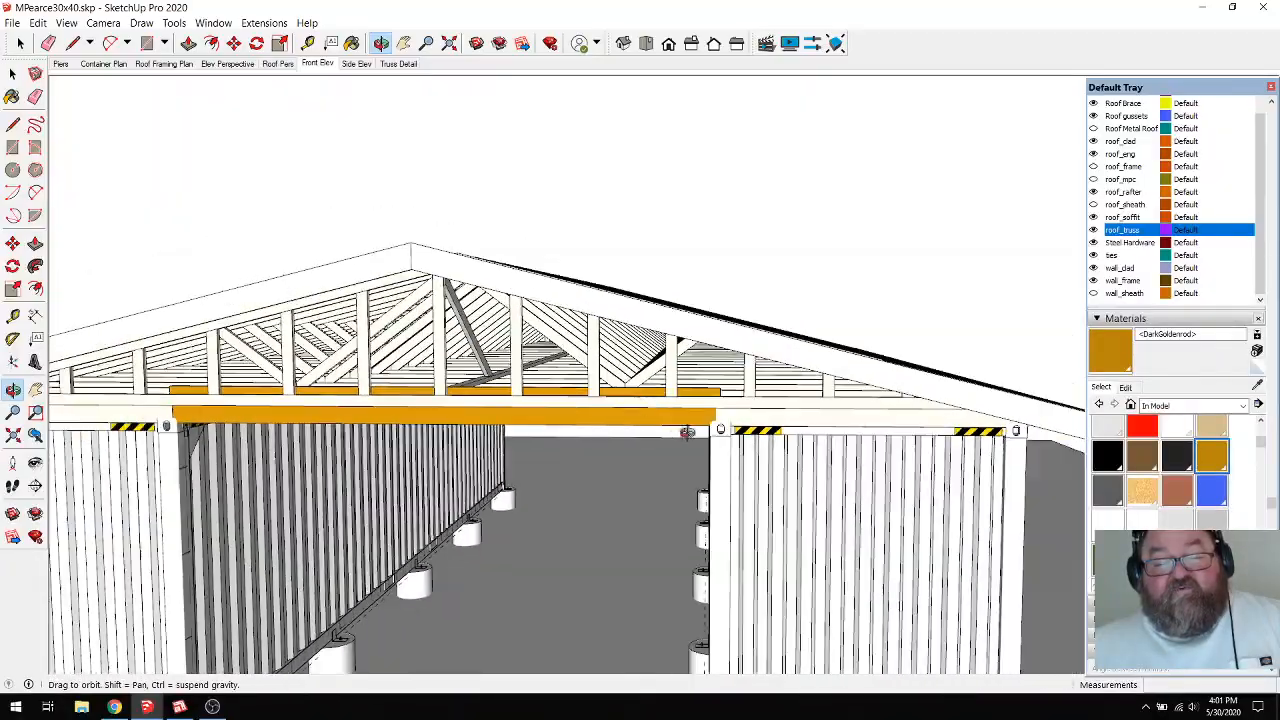